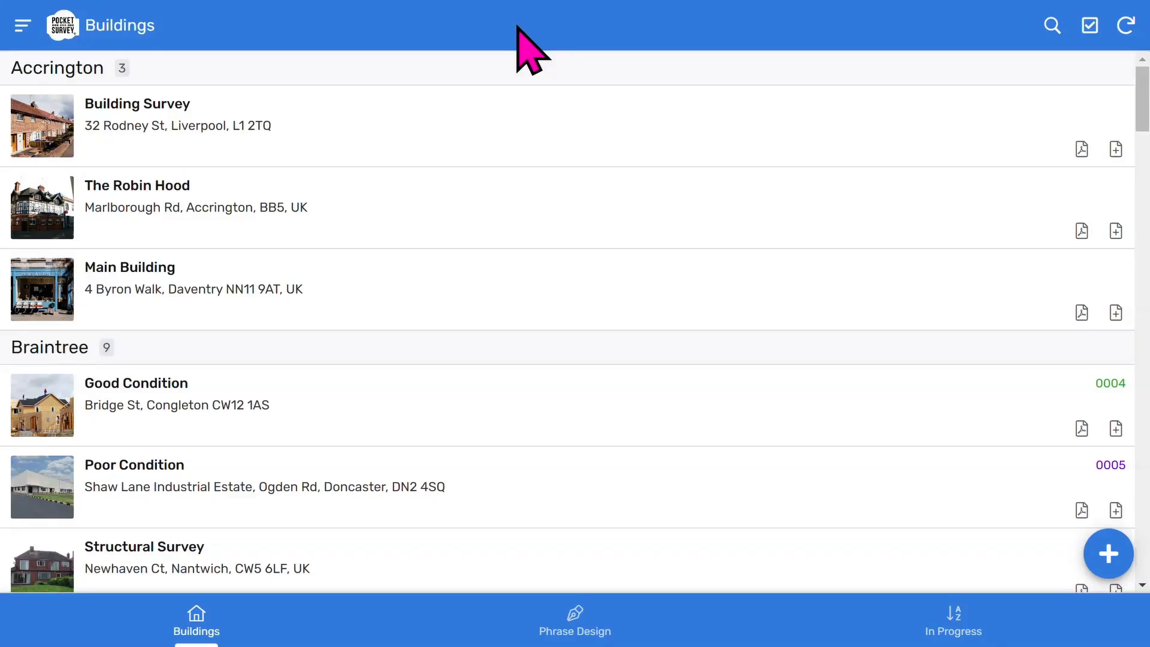
mouse_move(533, 147)
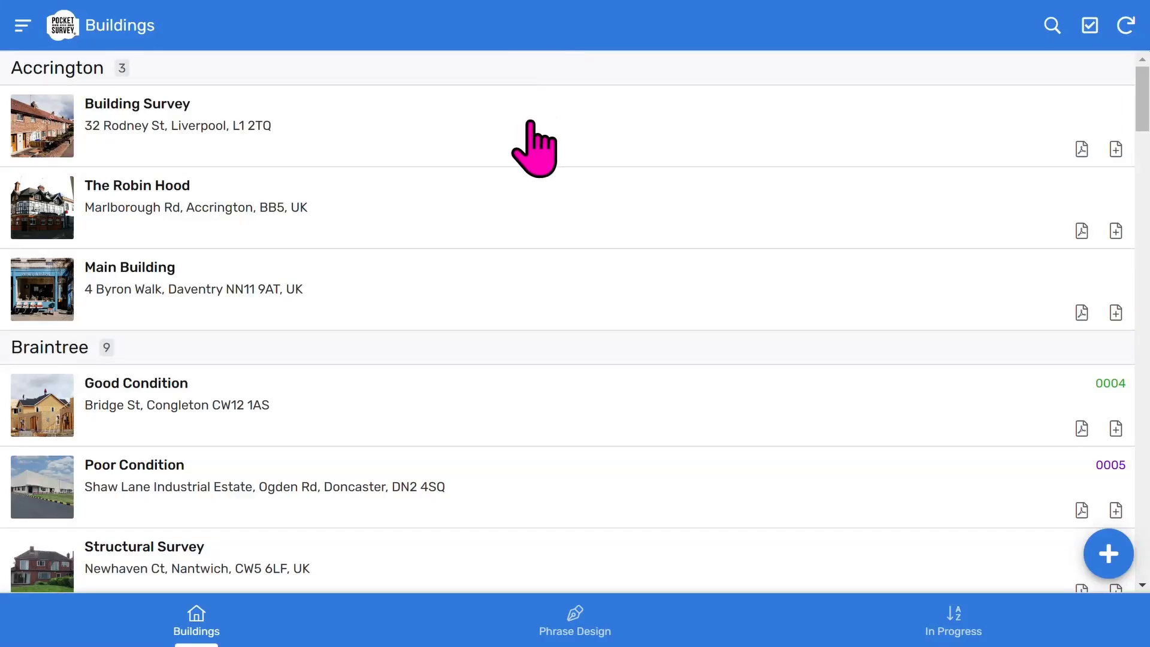
click(176, 125)
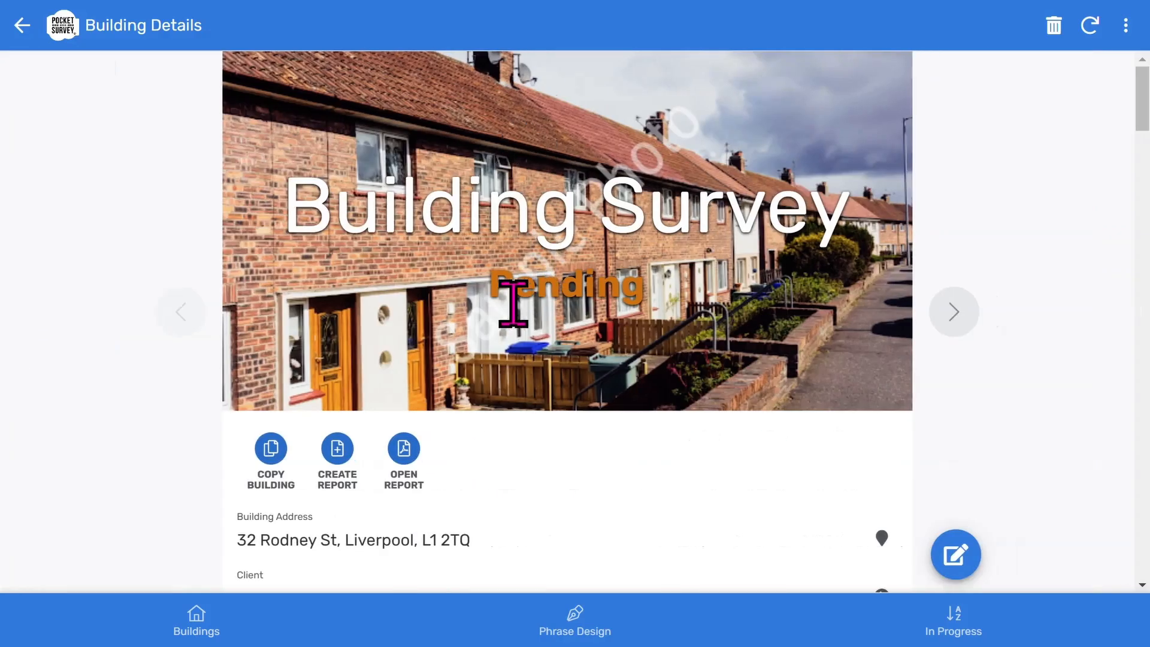
mouse_move(496, 553)
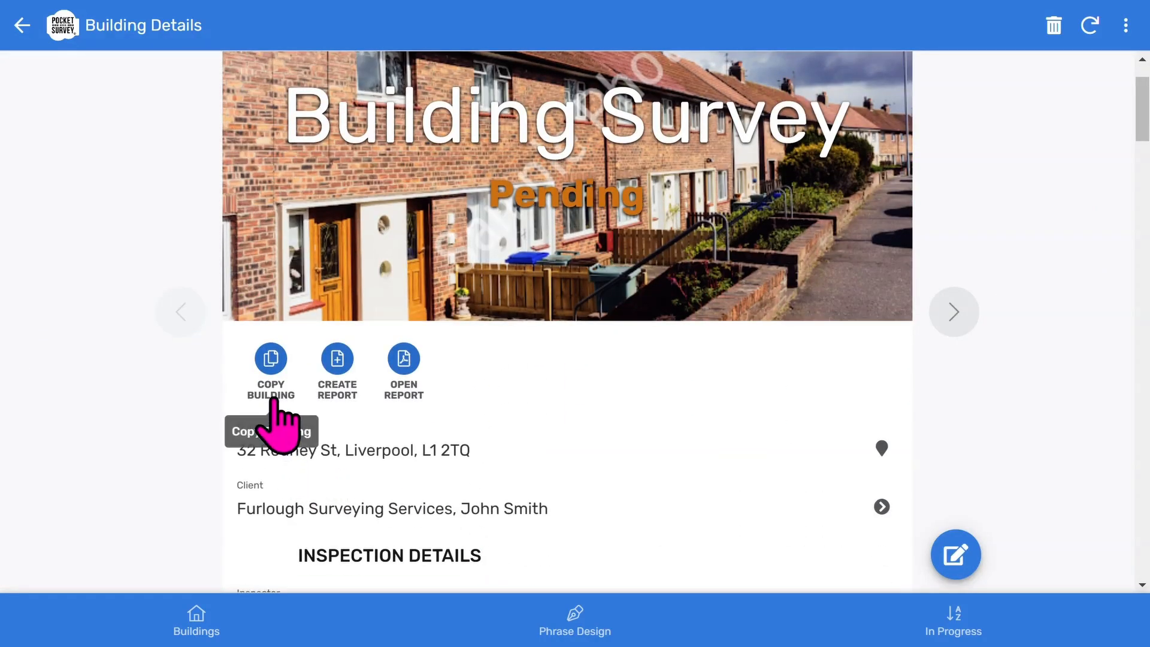
mouse_move(337, 418)
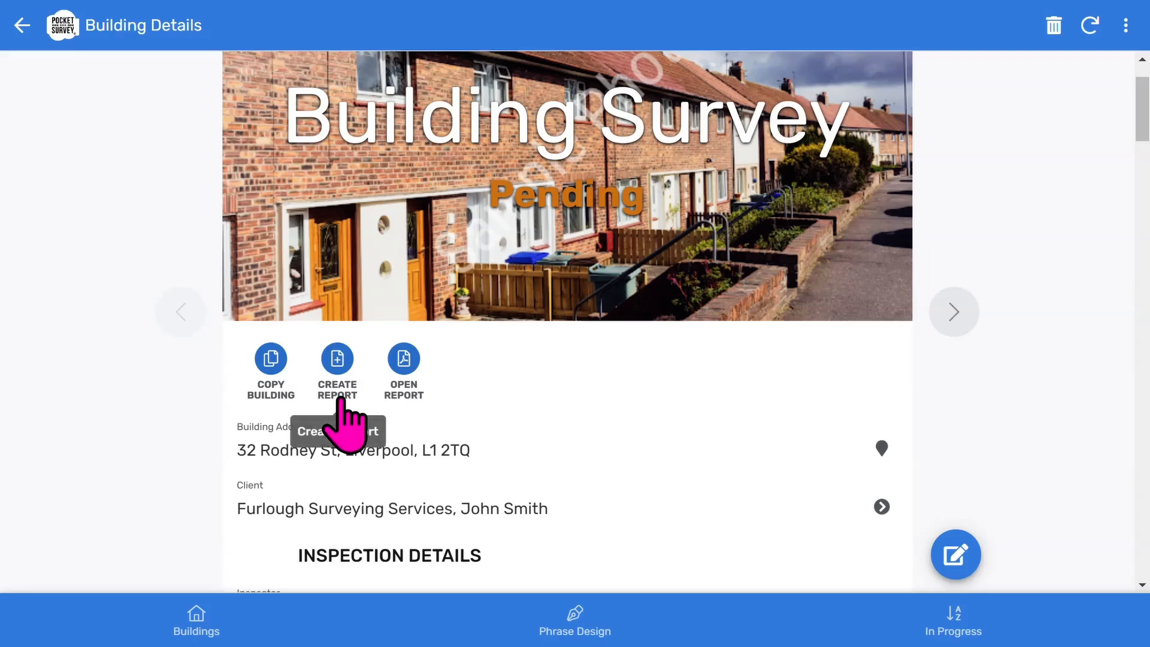
mouse_move(418, 444)
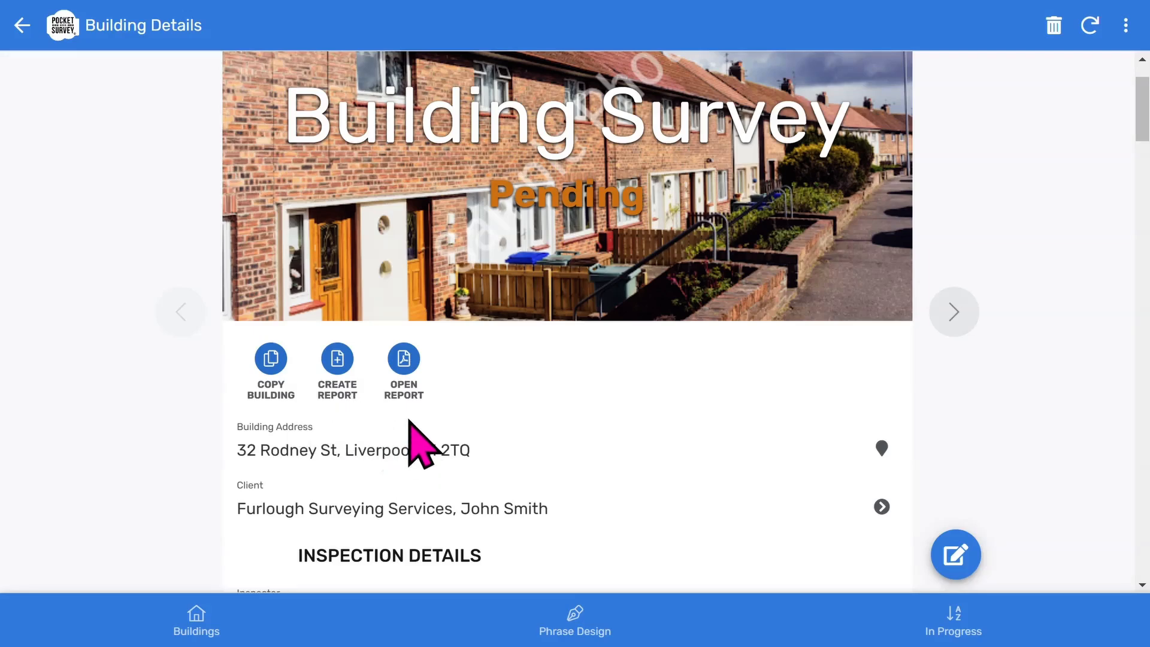
mouse_move(402, 367)
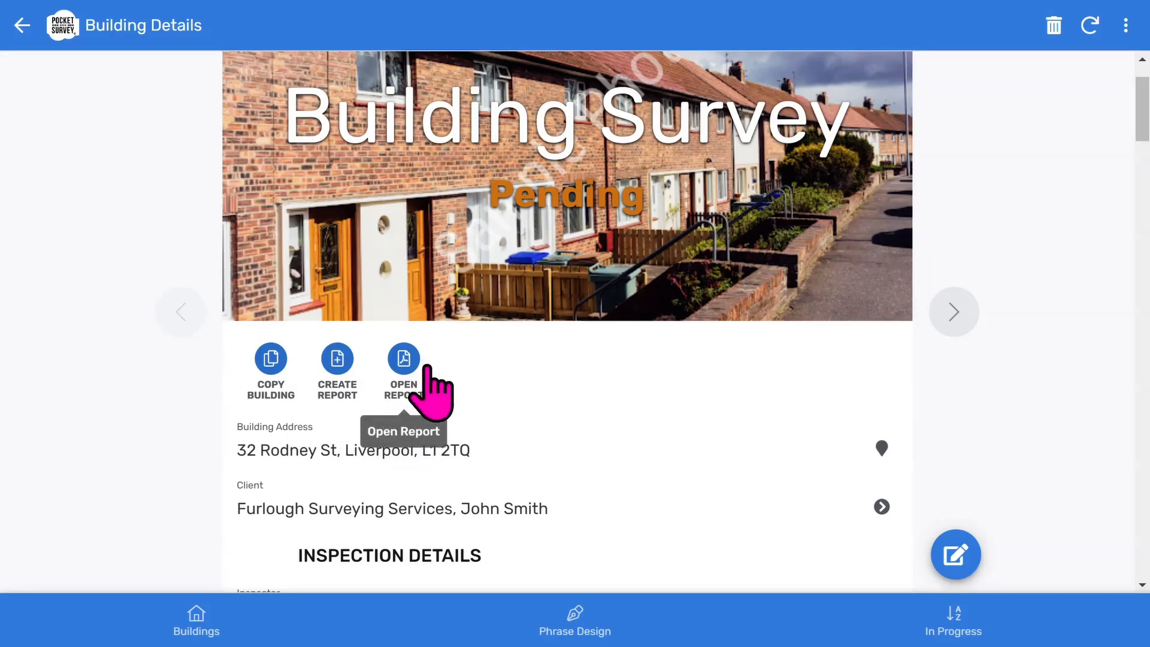
scroll(down, 3)
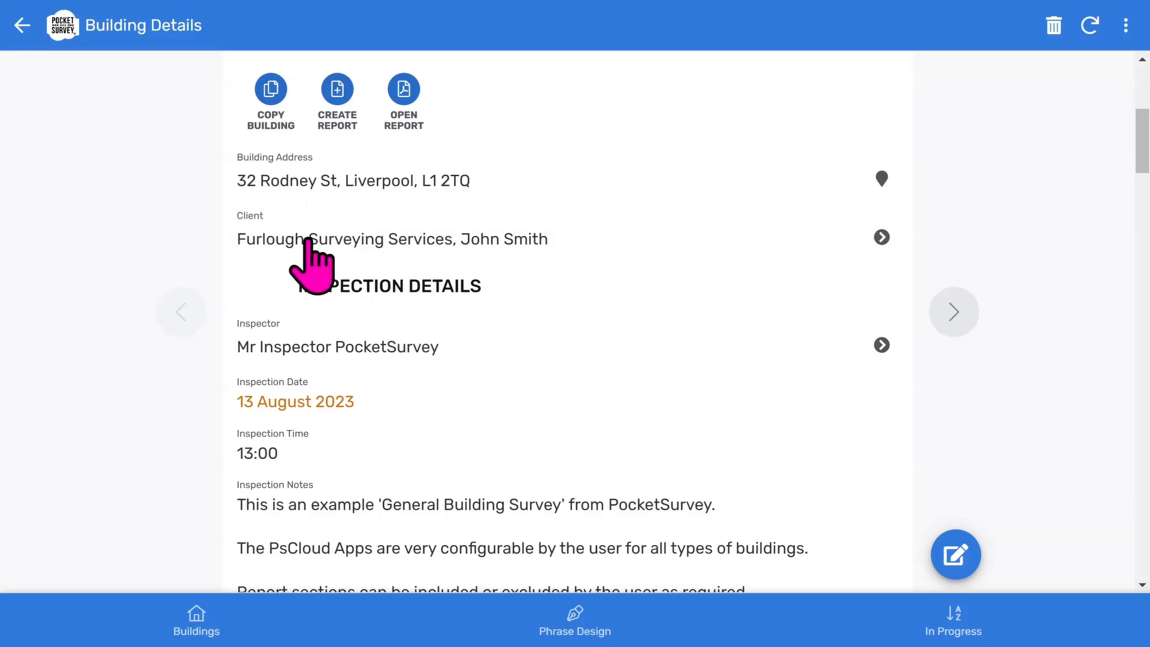
mouse_move(542, 264)
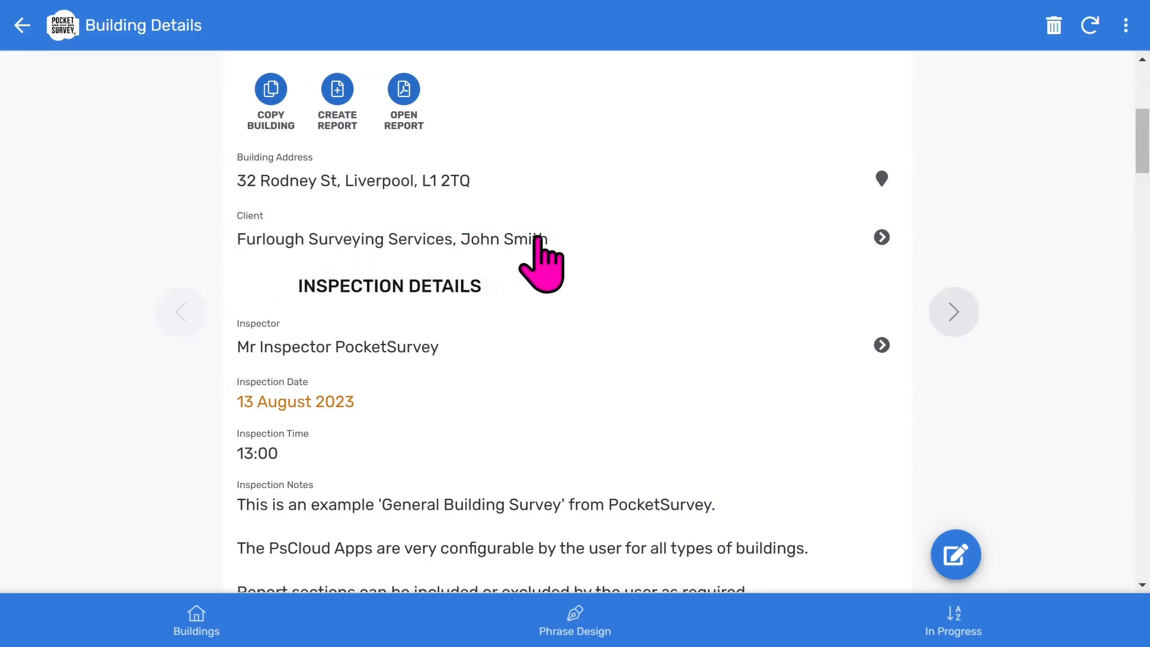
mouse_move(881, 237)
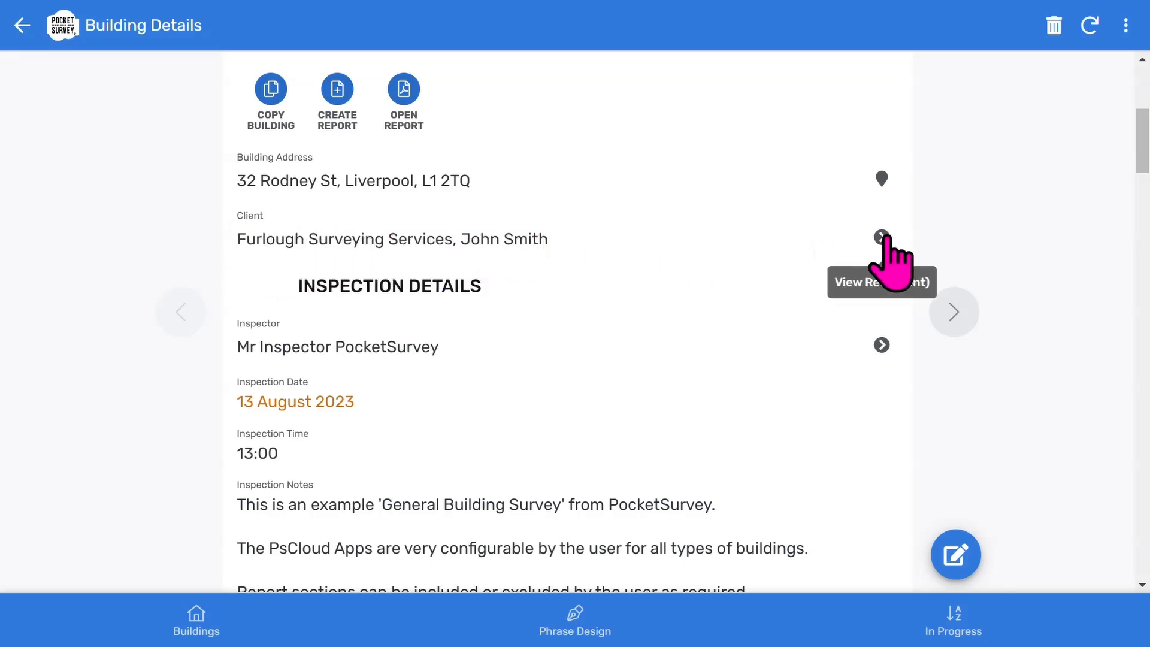
scroll(down, 3)
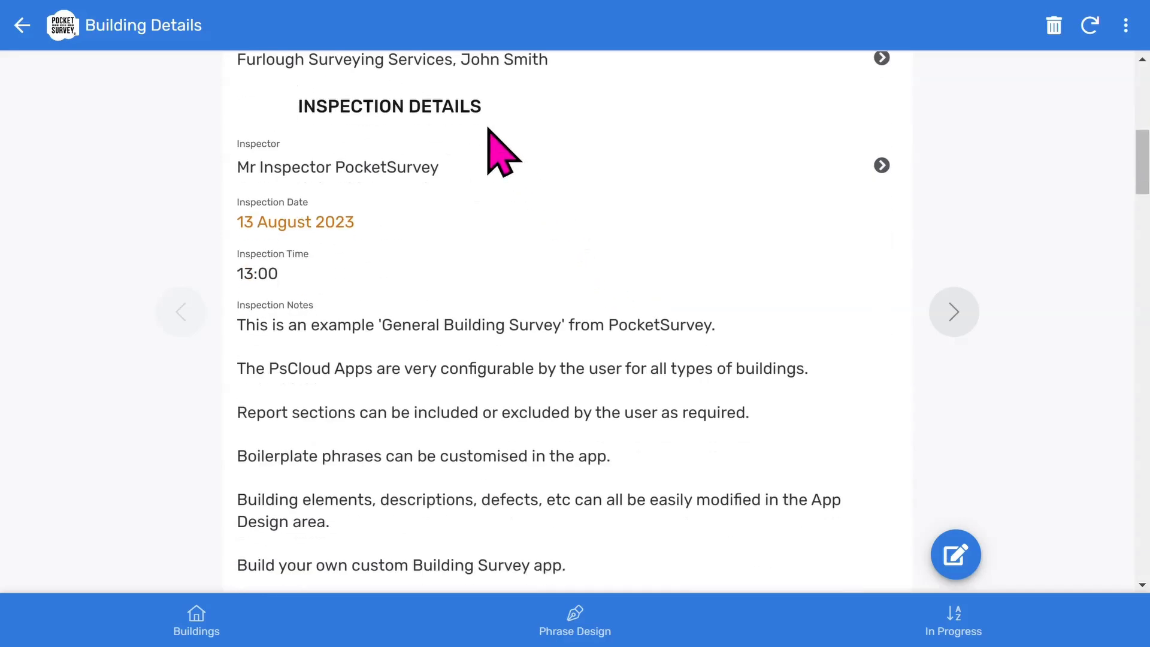
mouse_move(483, 193)
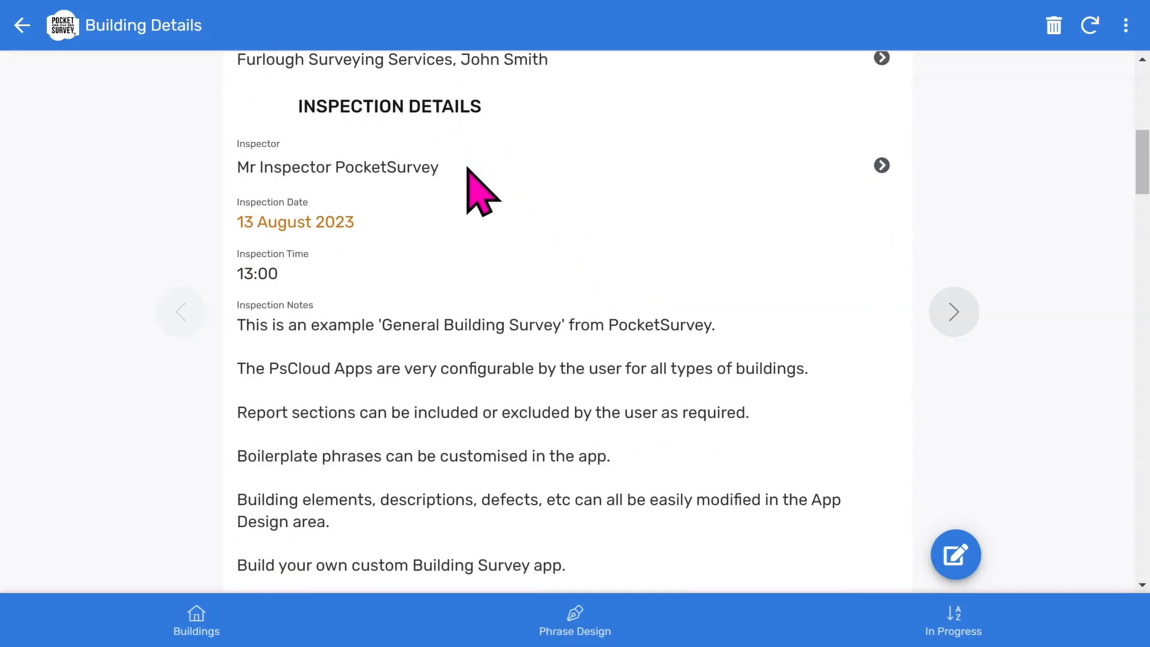
mouse_move(434, 278)
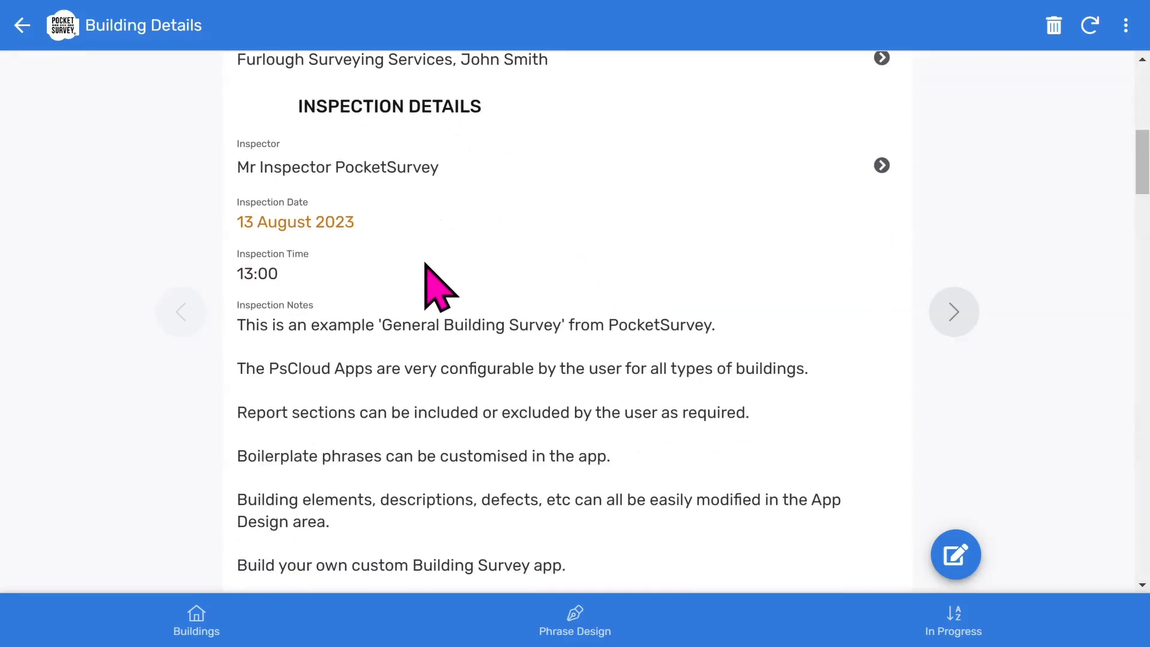
scroll(down, 3)
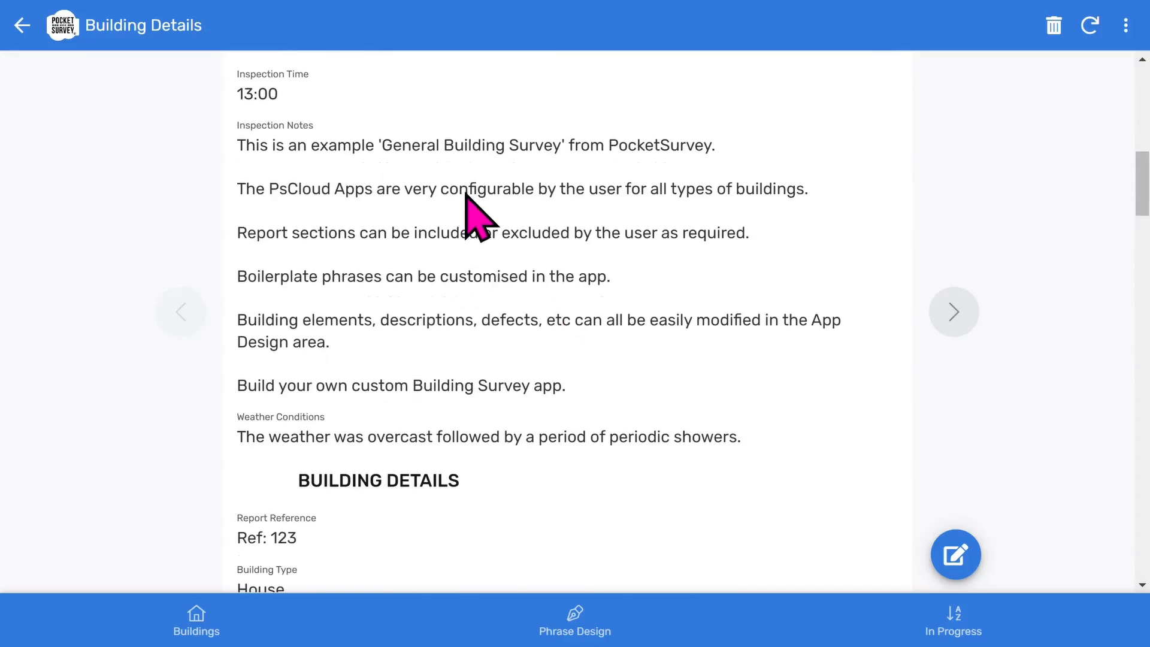
mouse_move(506, 432)
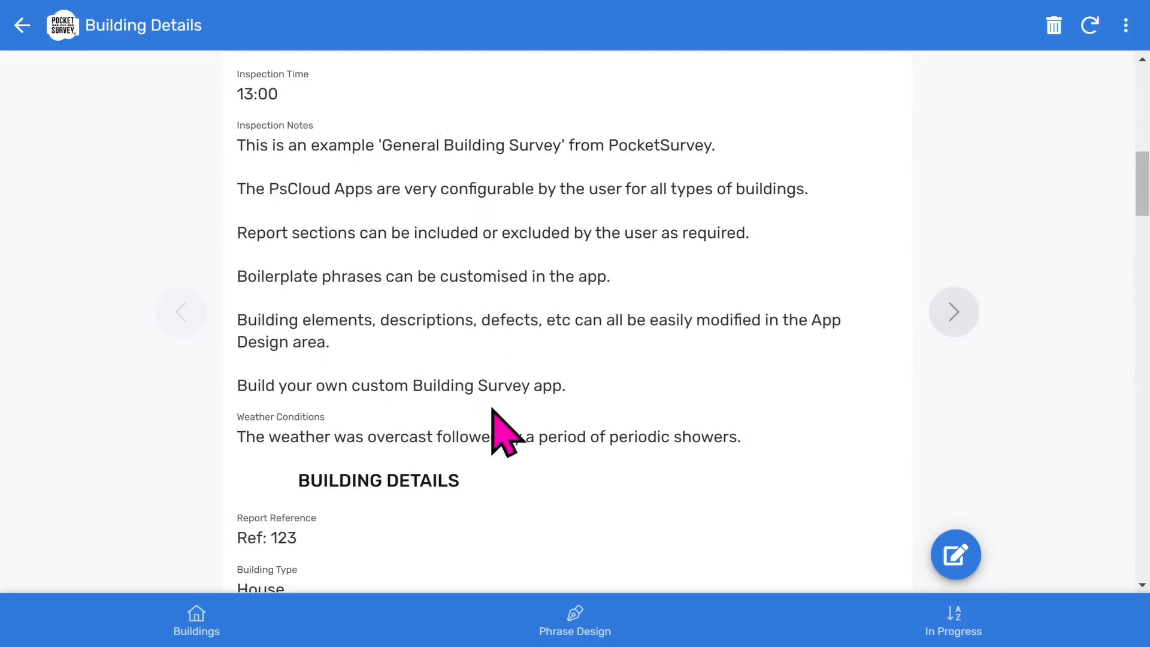
scroll(down, 3)
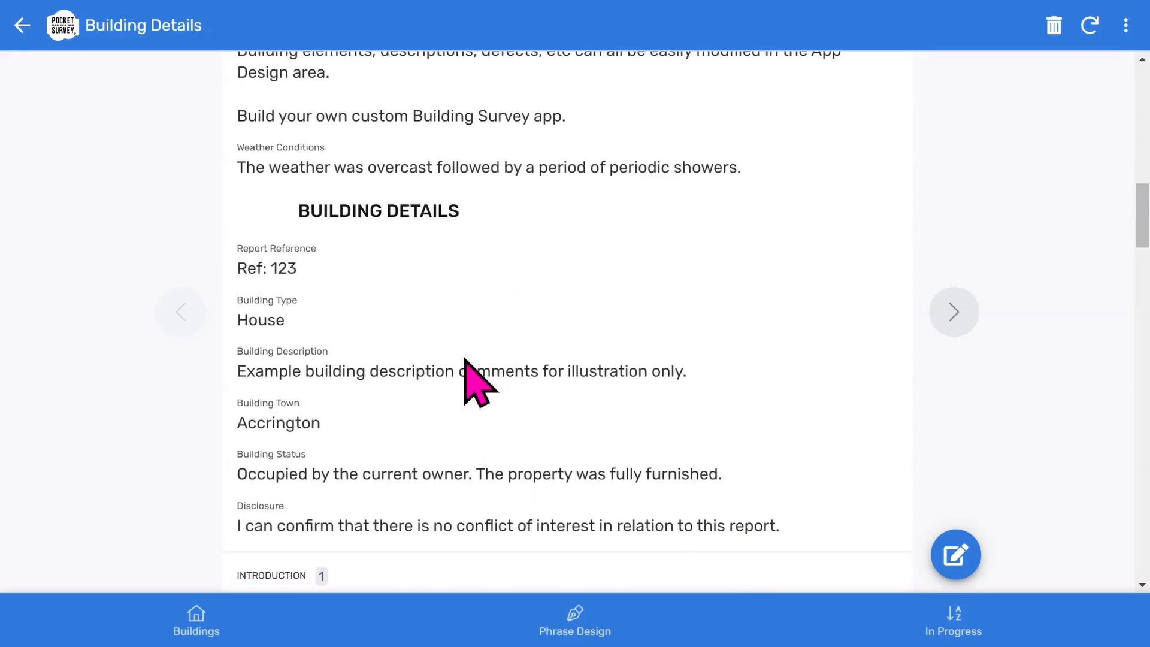
mouse_move(469, 525)
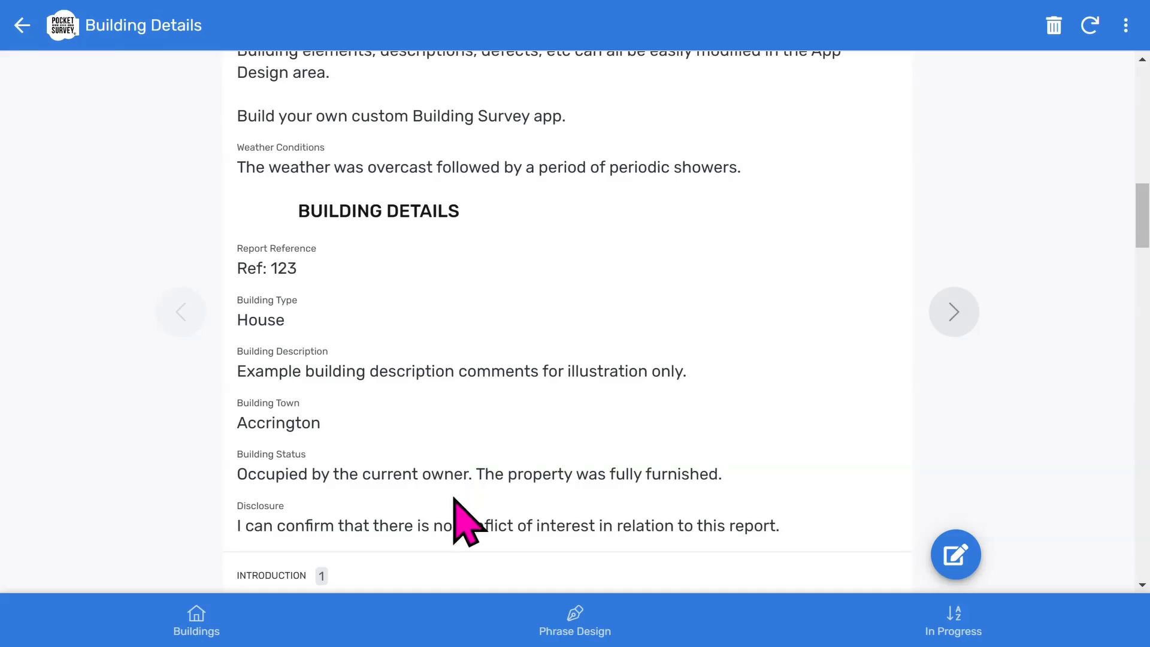
scroll(down, 3)
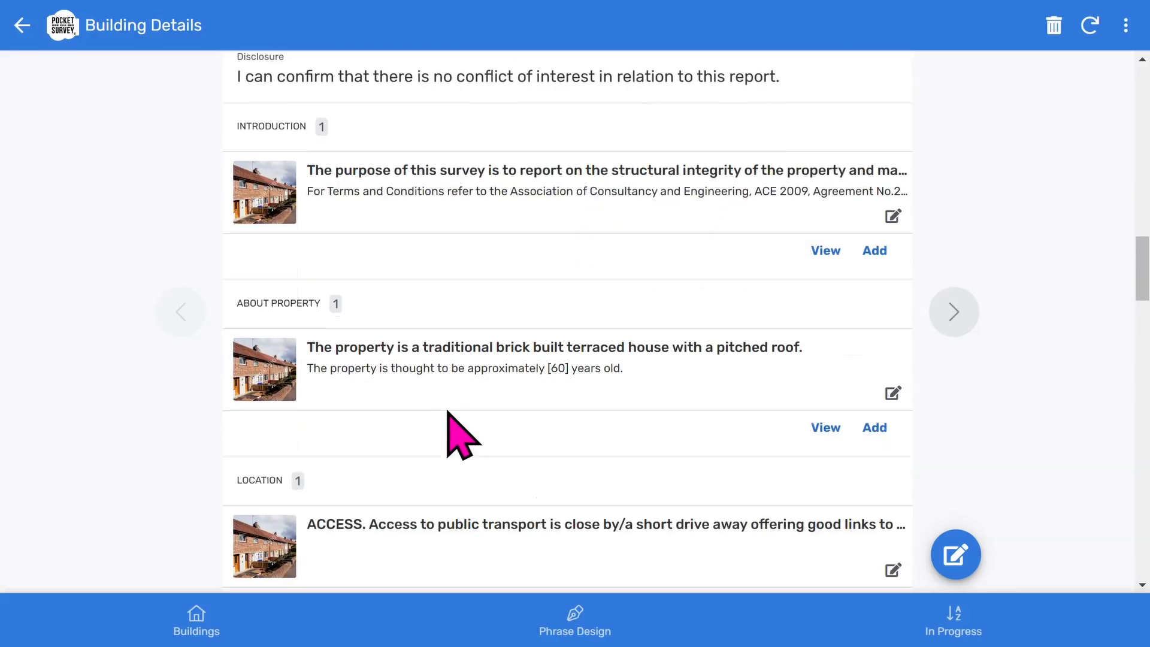
mouse_move(345, 373)
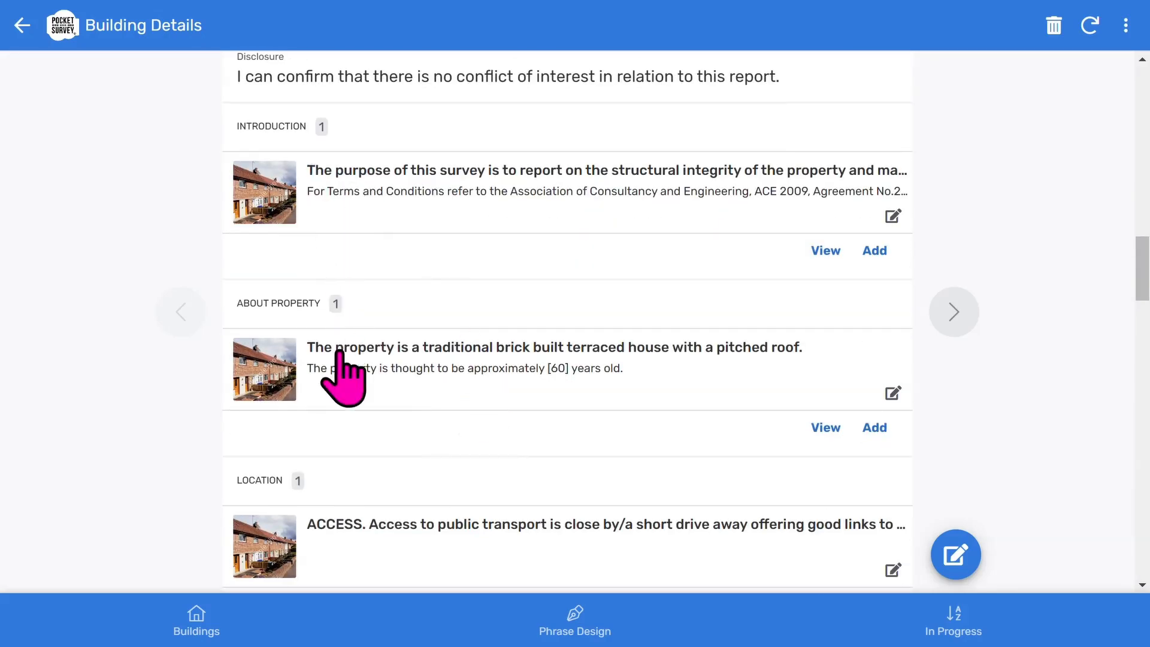
scroll(down, 3)
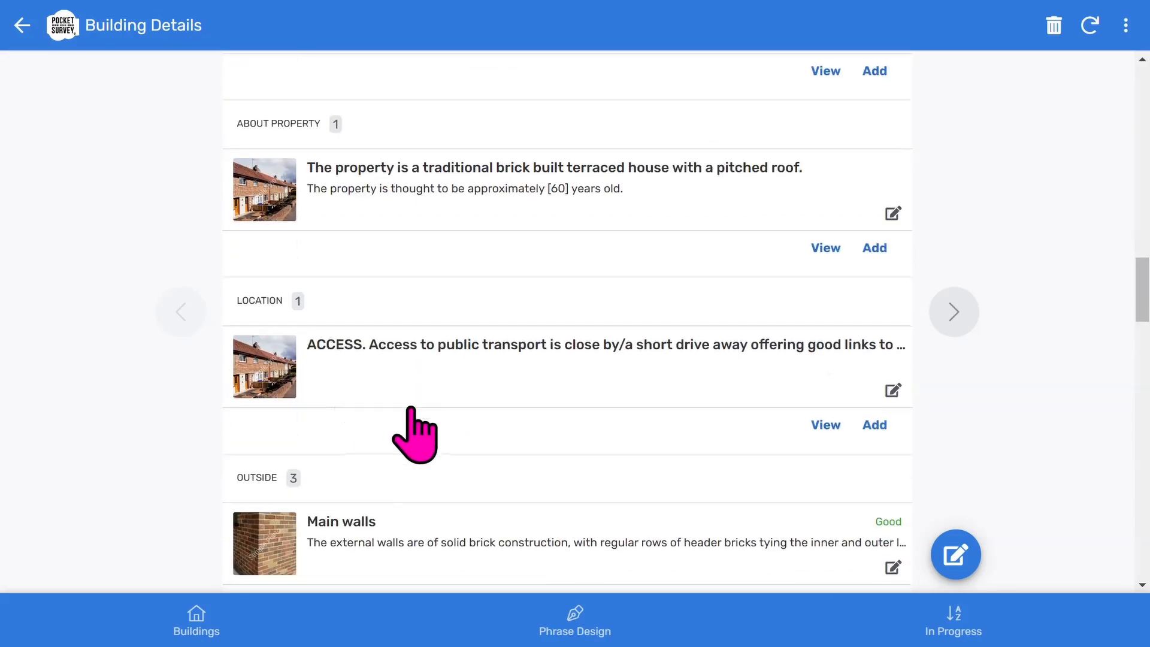
scroll(down, 3)
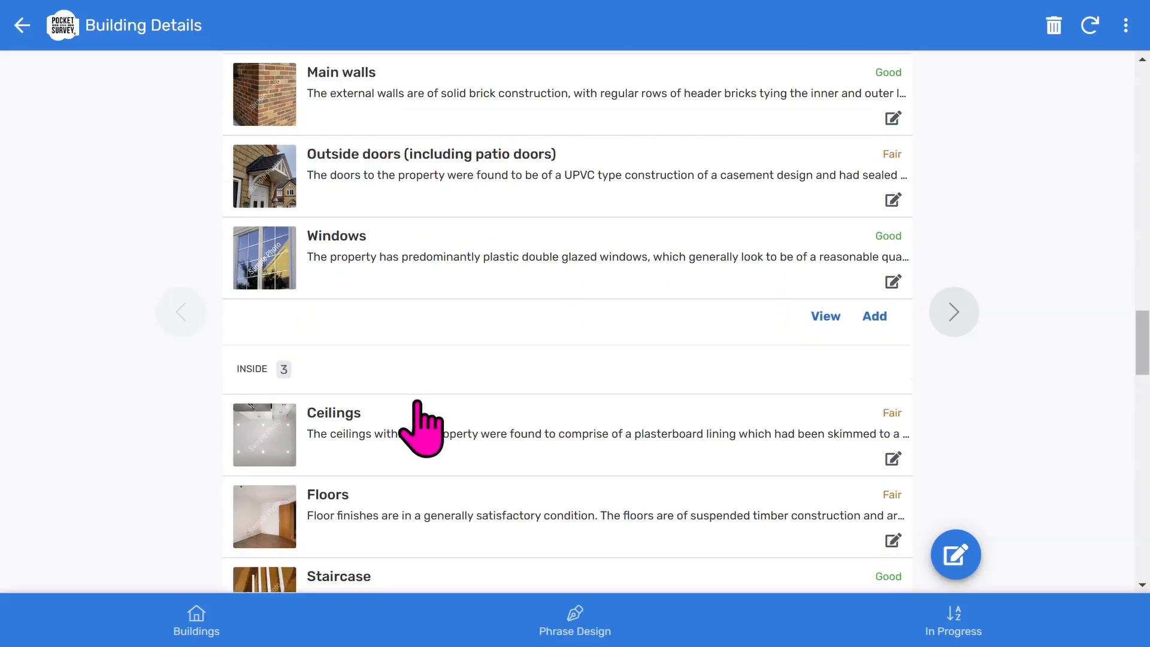
scroll(up, 3)
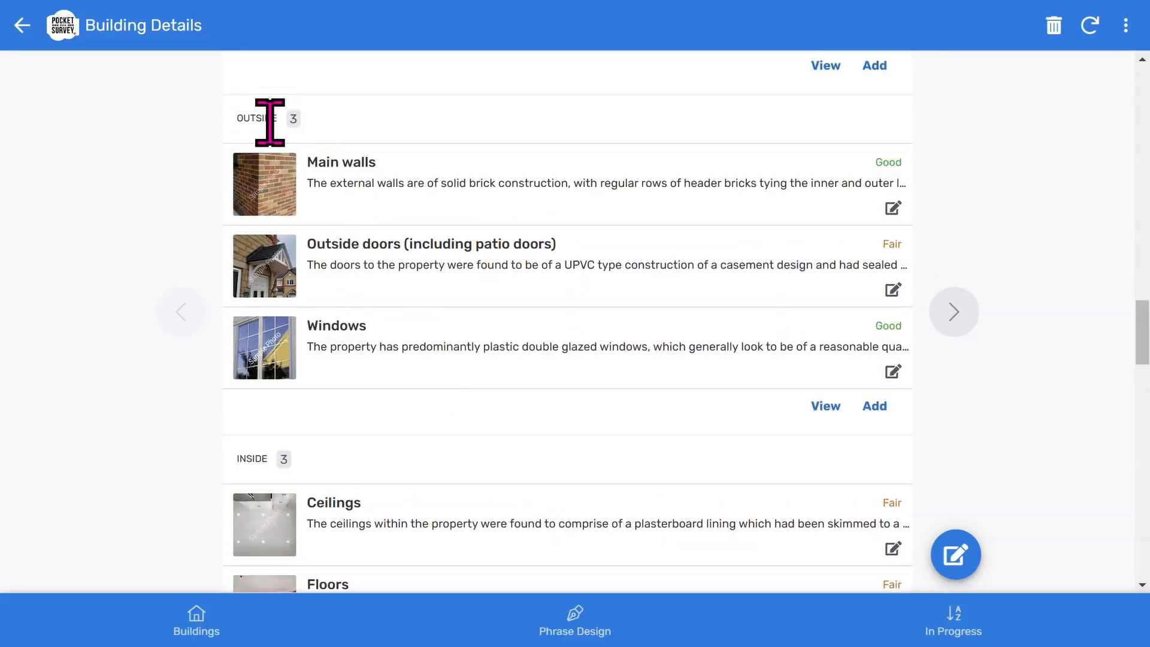
scroll(down, 3)
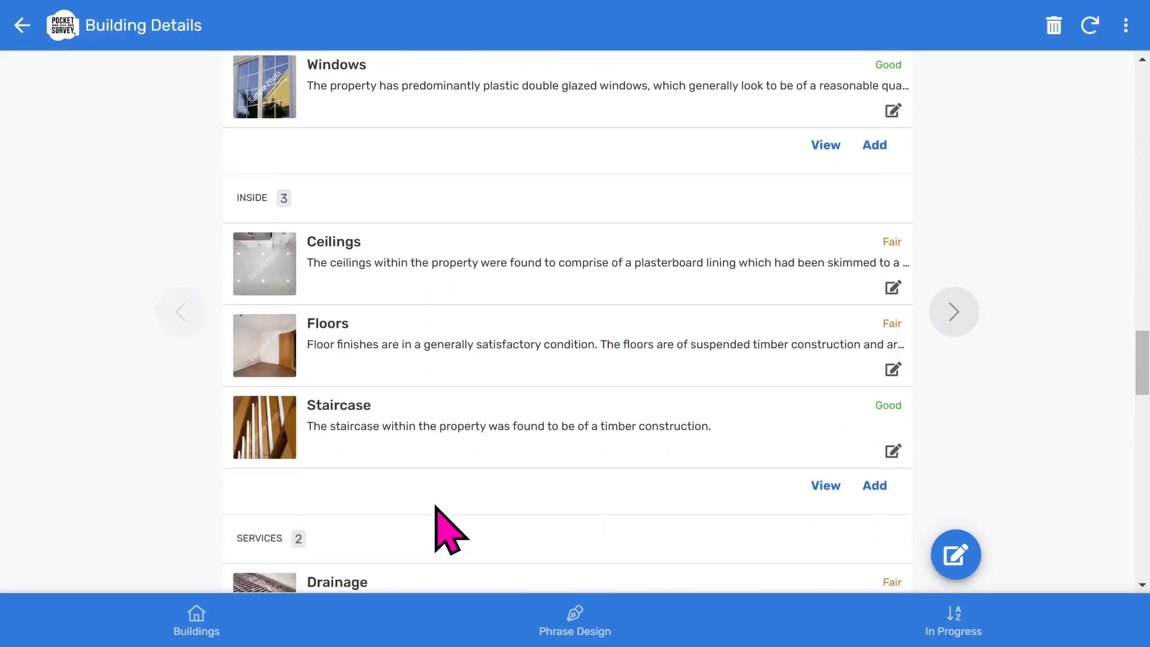
scroll(down, 3)
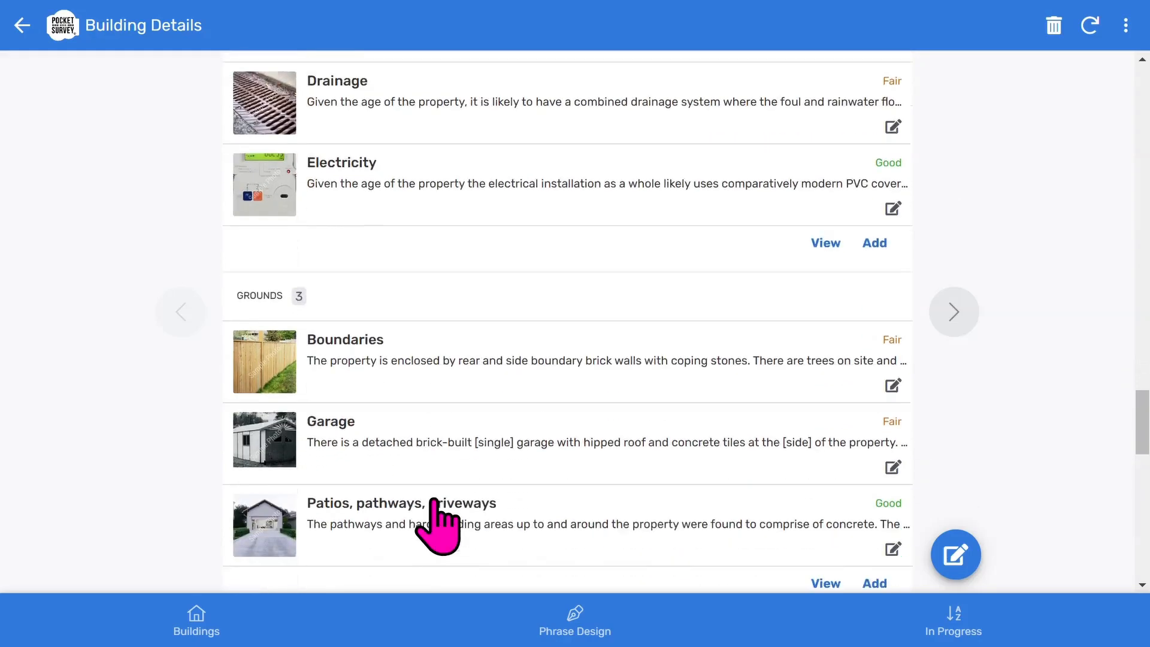
scroll(down, 3)
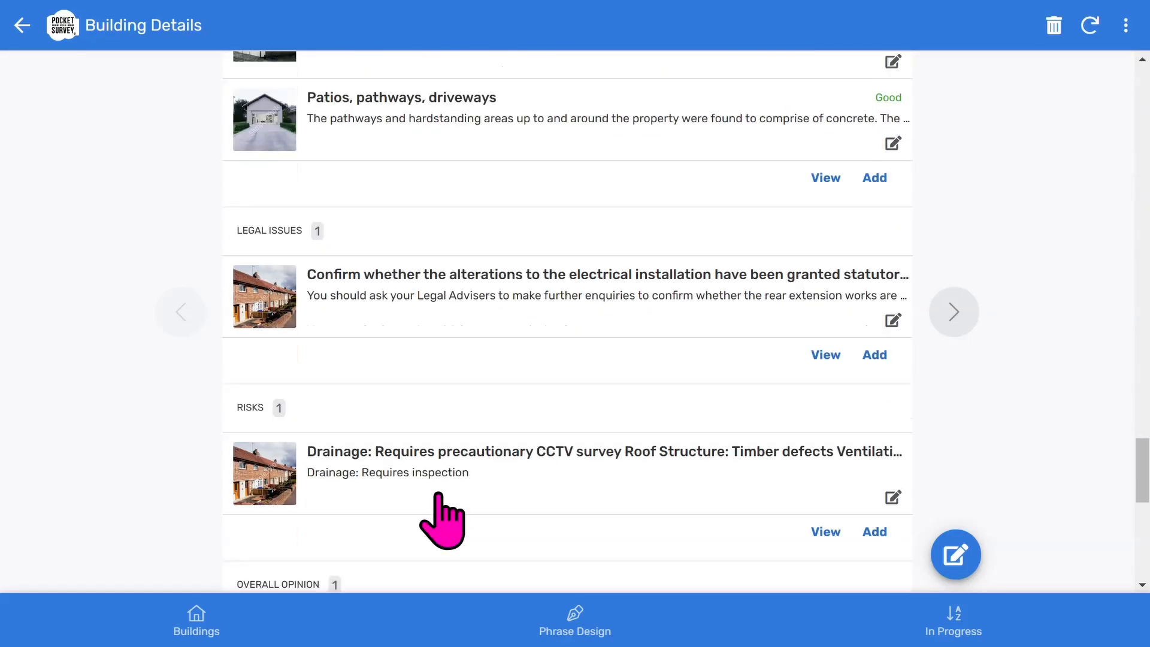
scroll(down, 3)
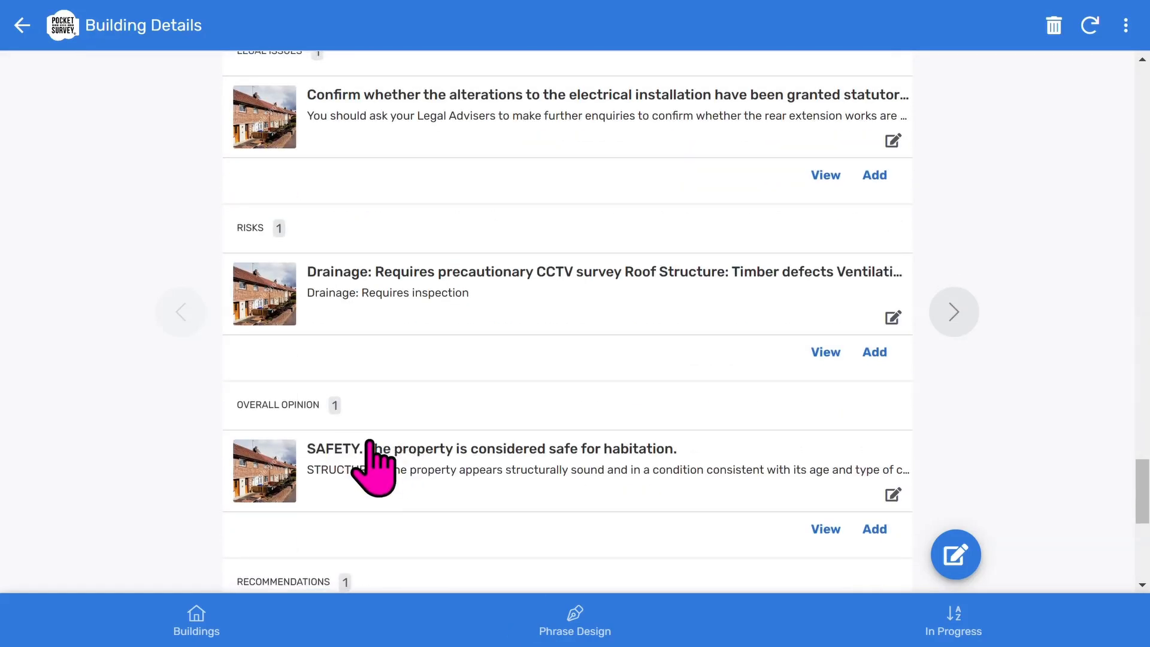
scroll(down, 3)
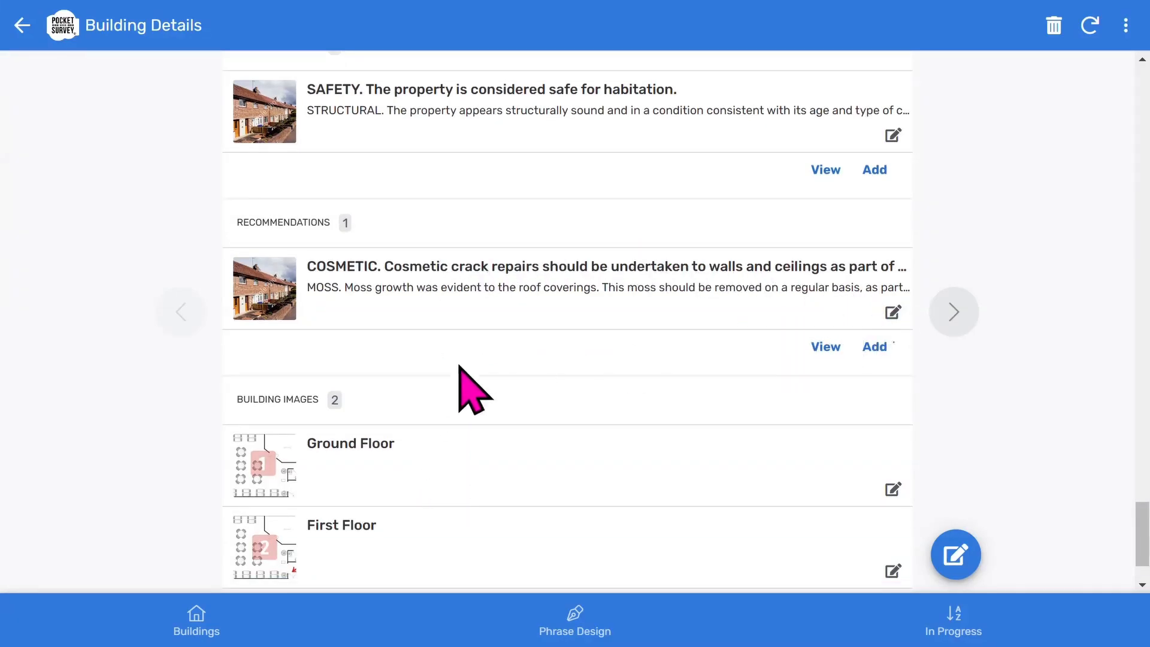
scroll(down, 3)
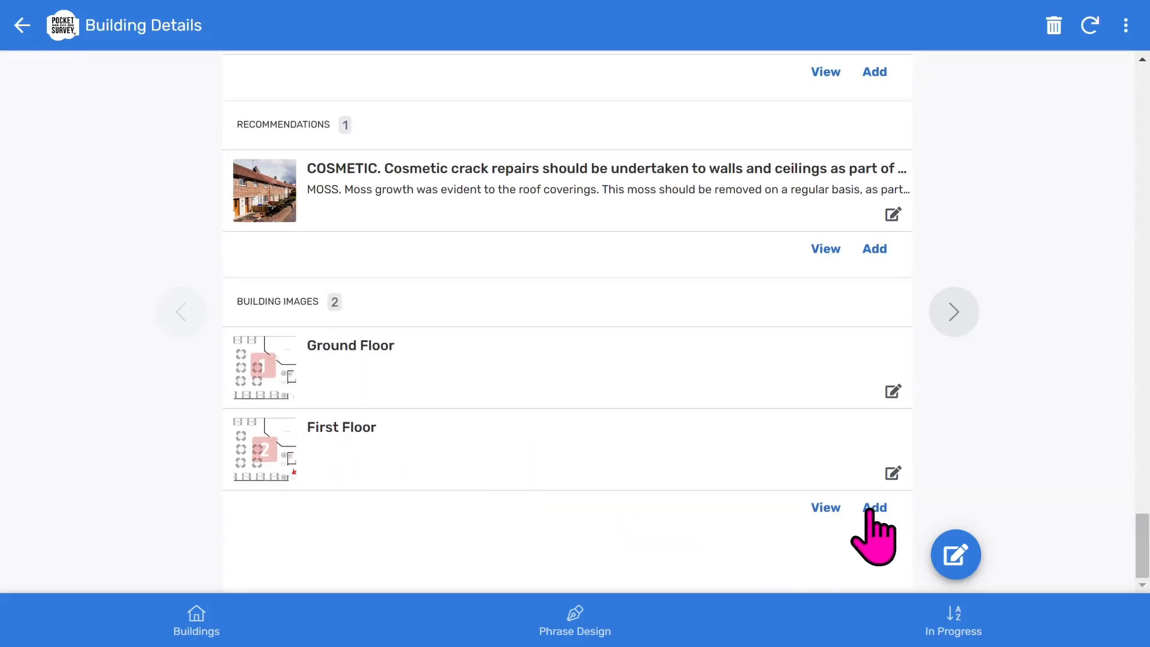
mouse_move(921, 576)
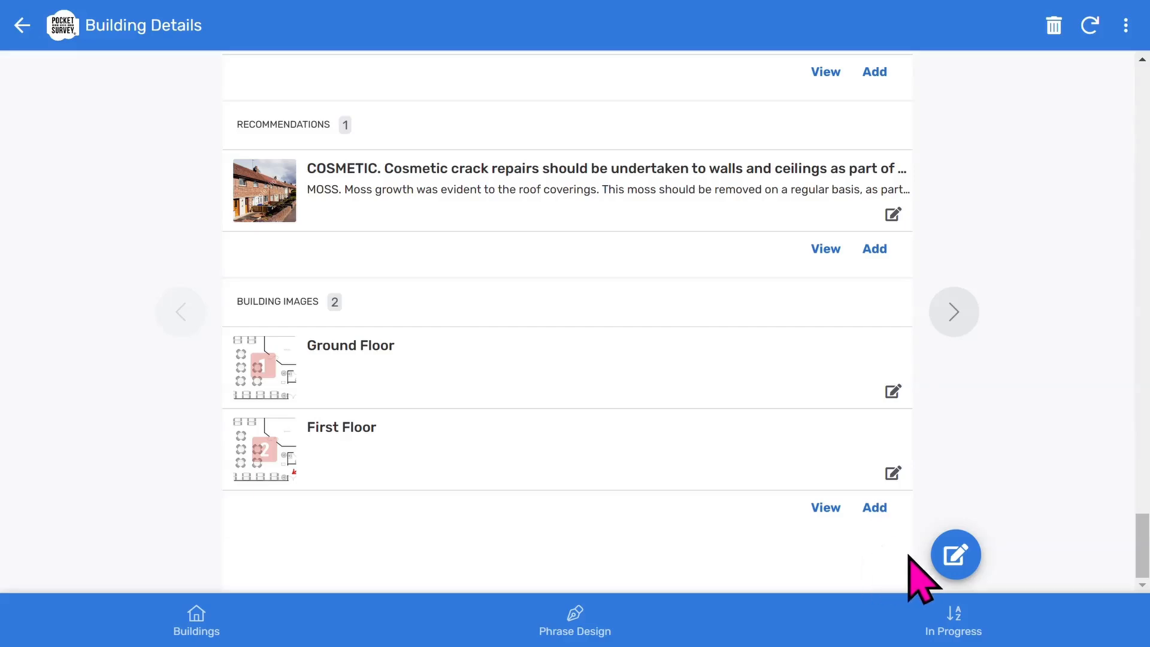
scroll(up, 3)
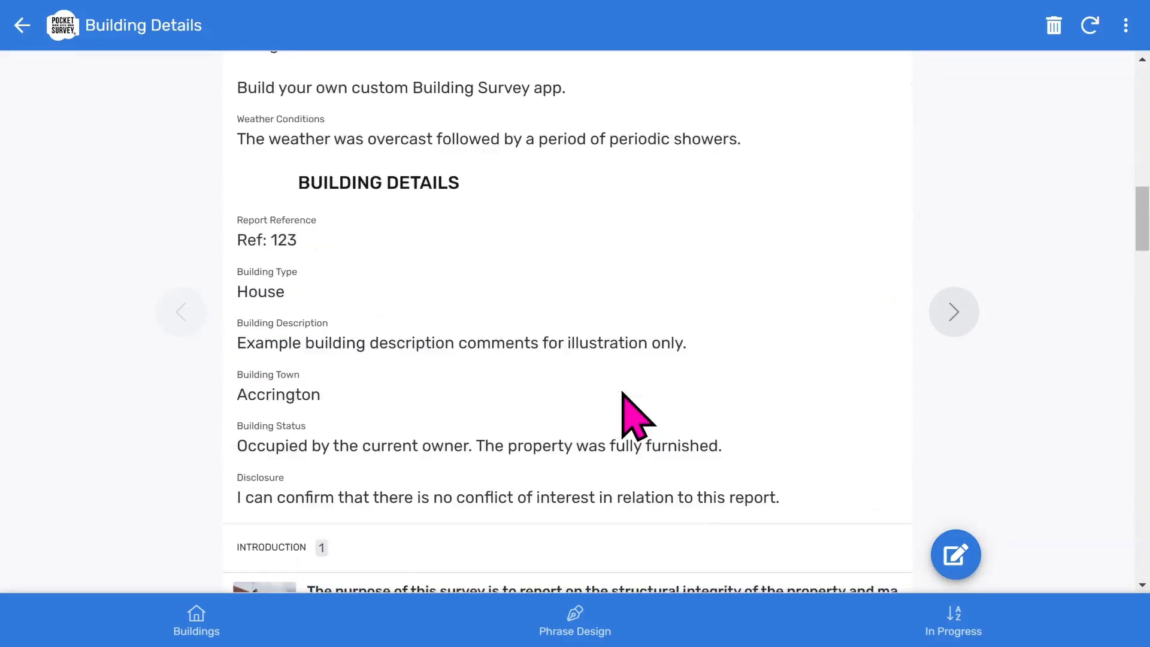
scroll(up, 3)
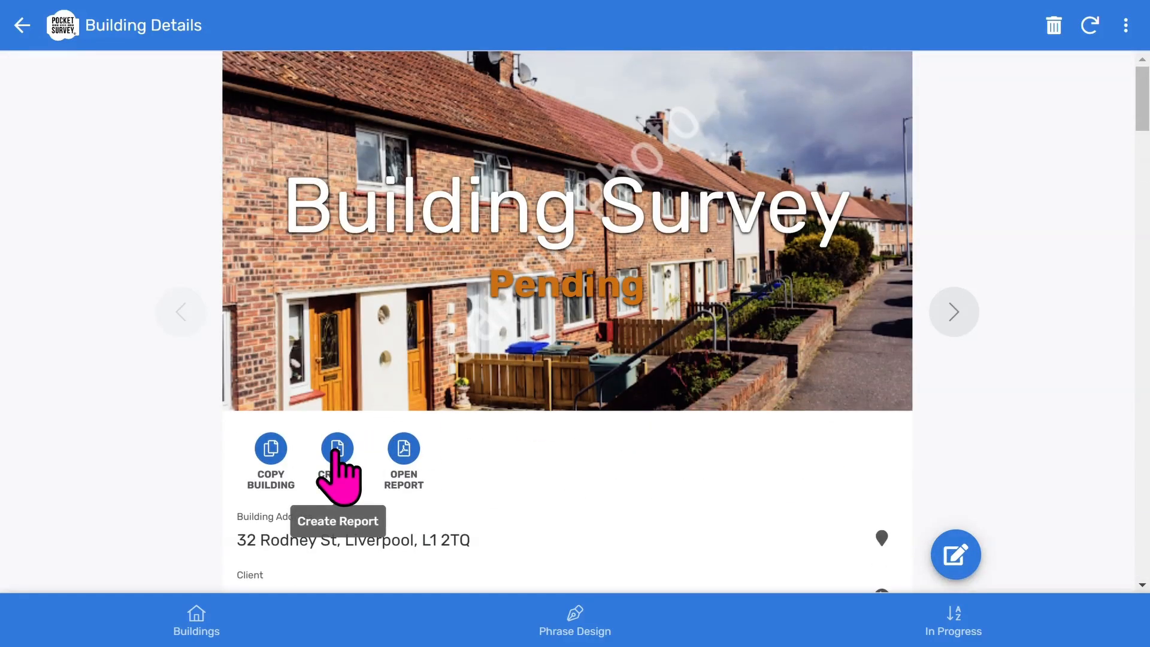
click(337, 454)
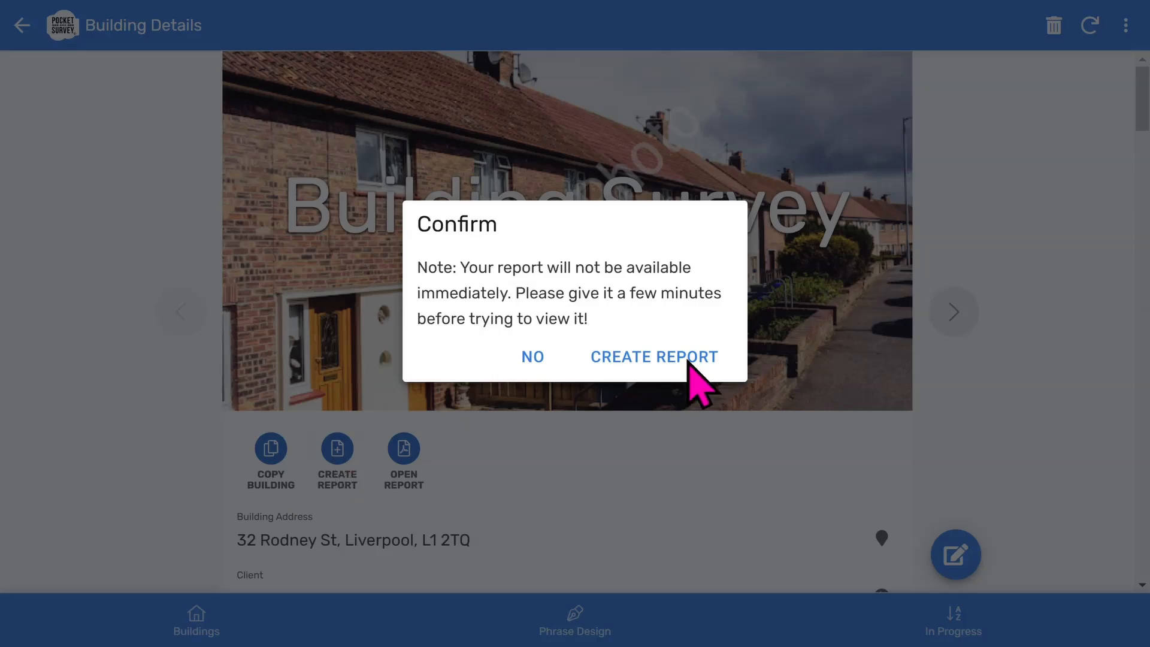
click(653, 356)
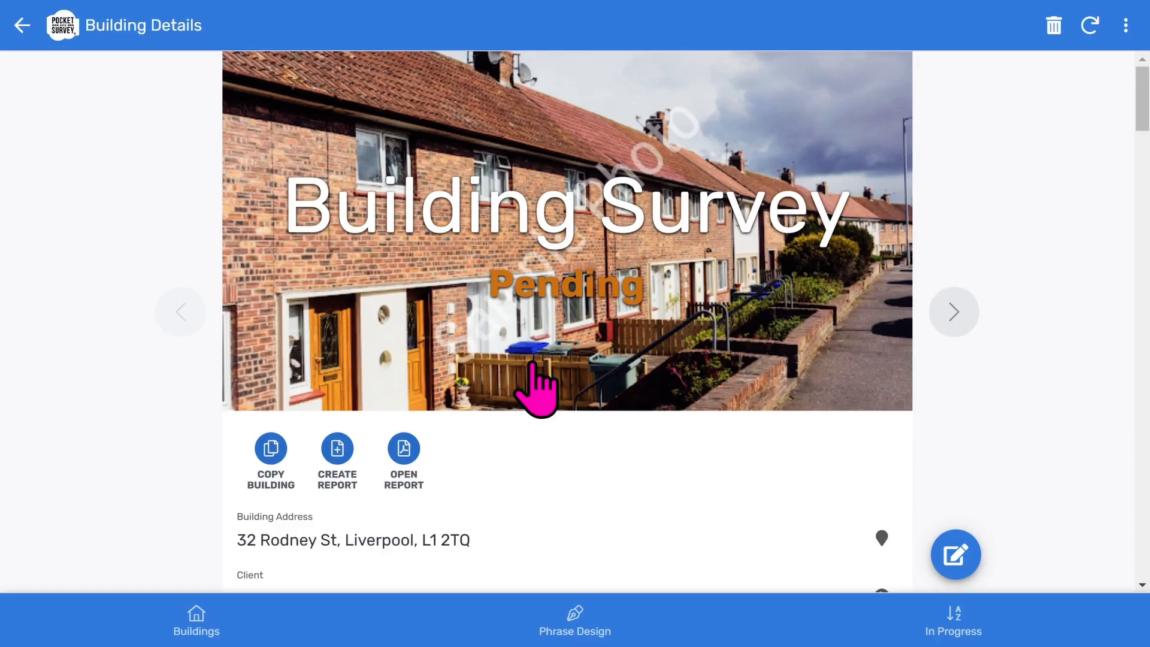
click(403, 446)
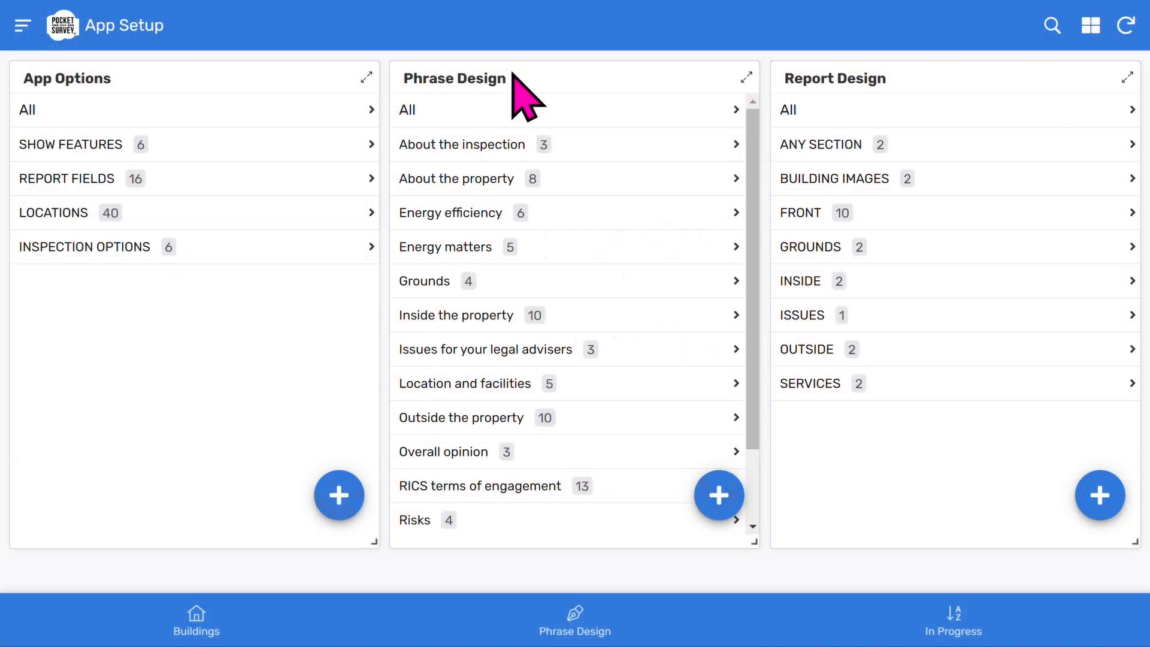
mouse_move(513, 484)
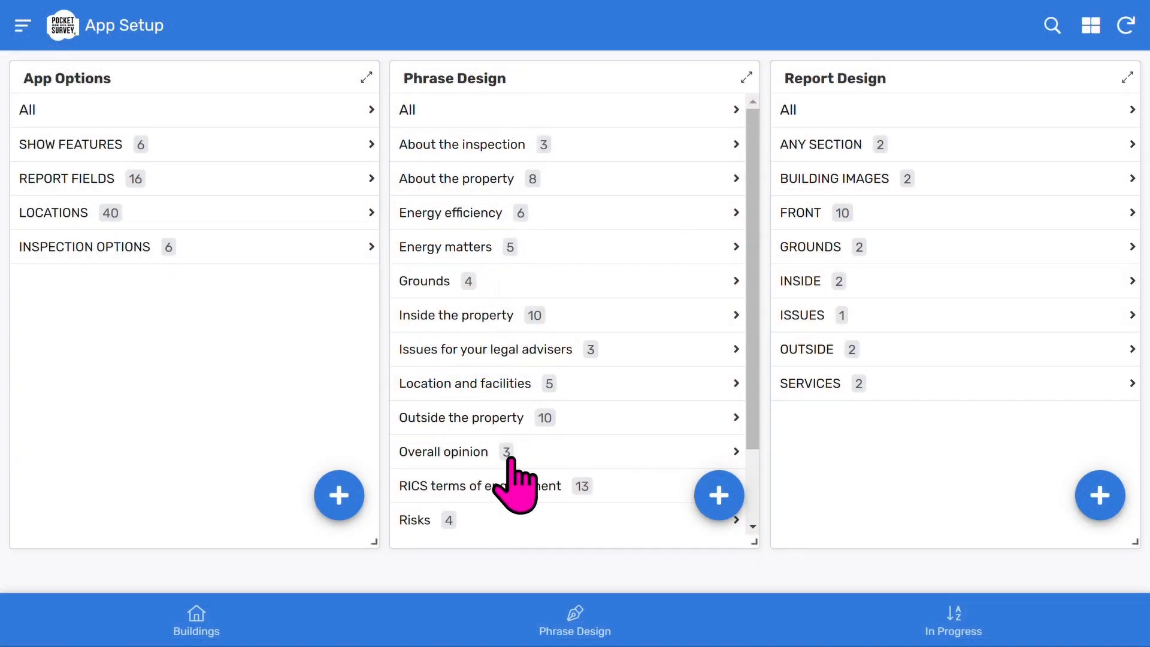
Expand 'Outside the property' to list chimney stacks, conservatory, porches and main walls
click(461, 418)
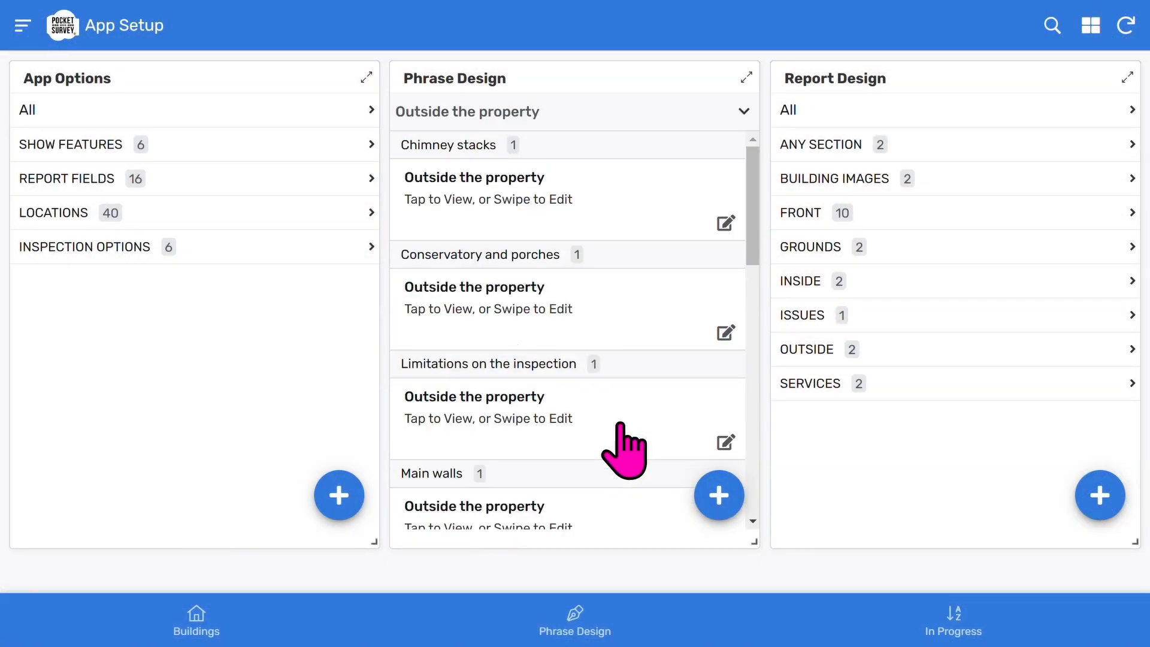
mouse_move(478, 278)
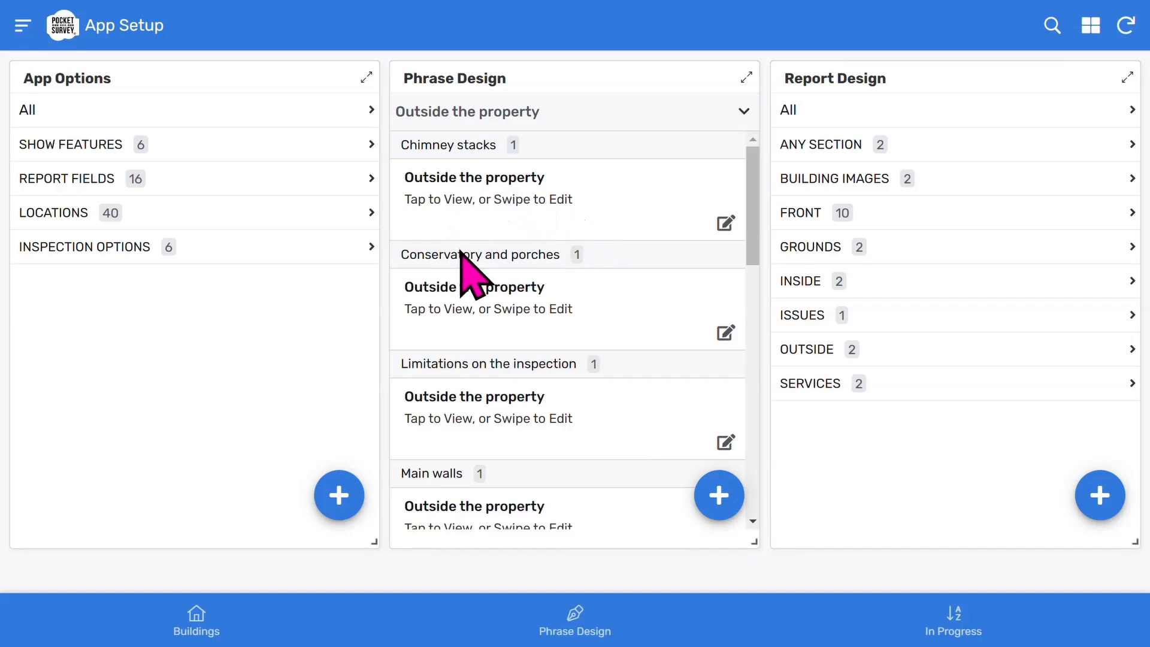
mouse_move(558, 220)
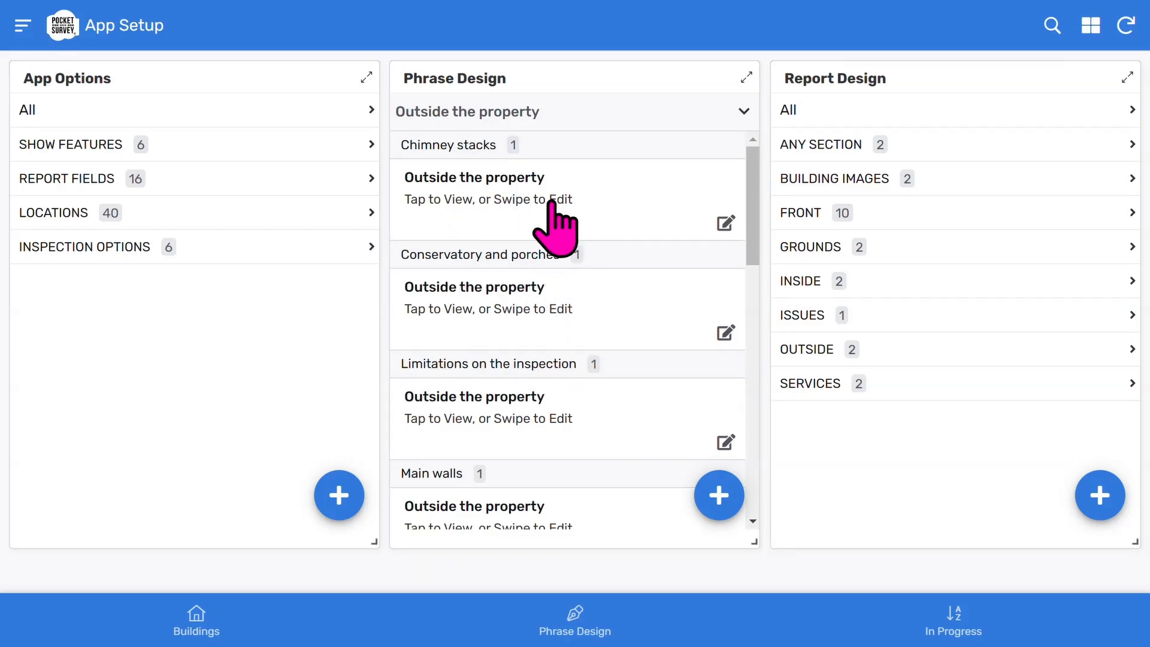
Open Chimney stacks and review its 14 descriptions, 1 feature, 4 defects, 6 recommendations
click(474, 187)
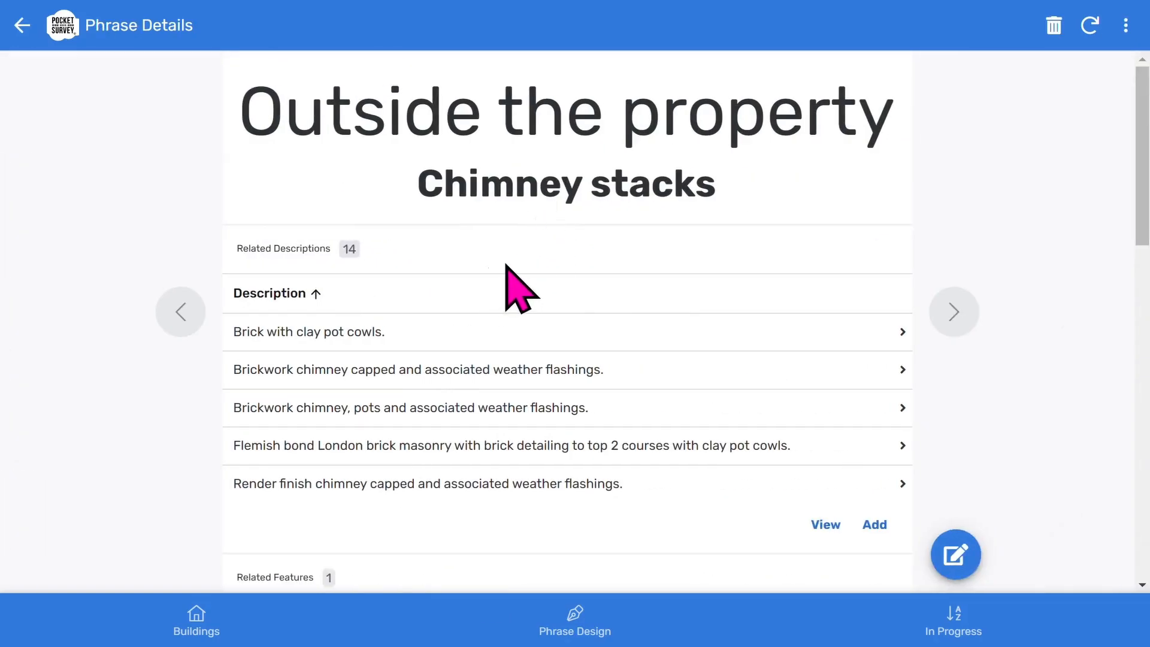
scroll(down, 3)
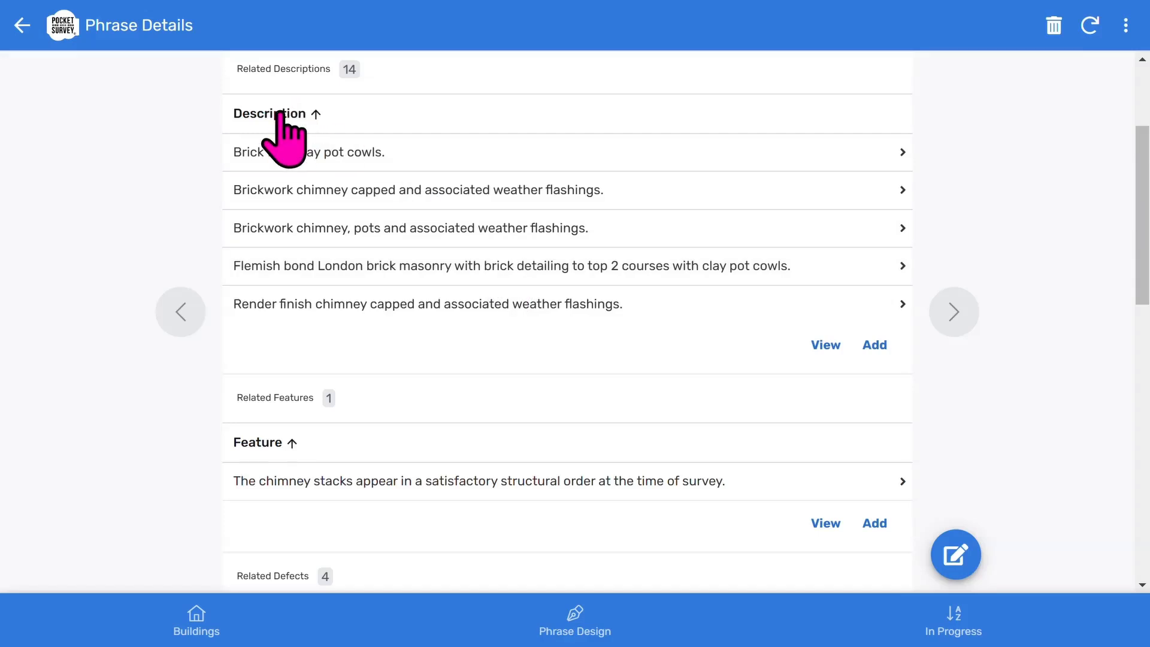
scroll(down, 3)
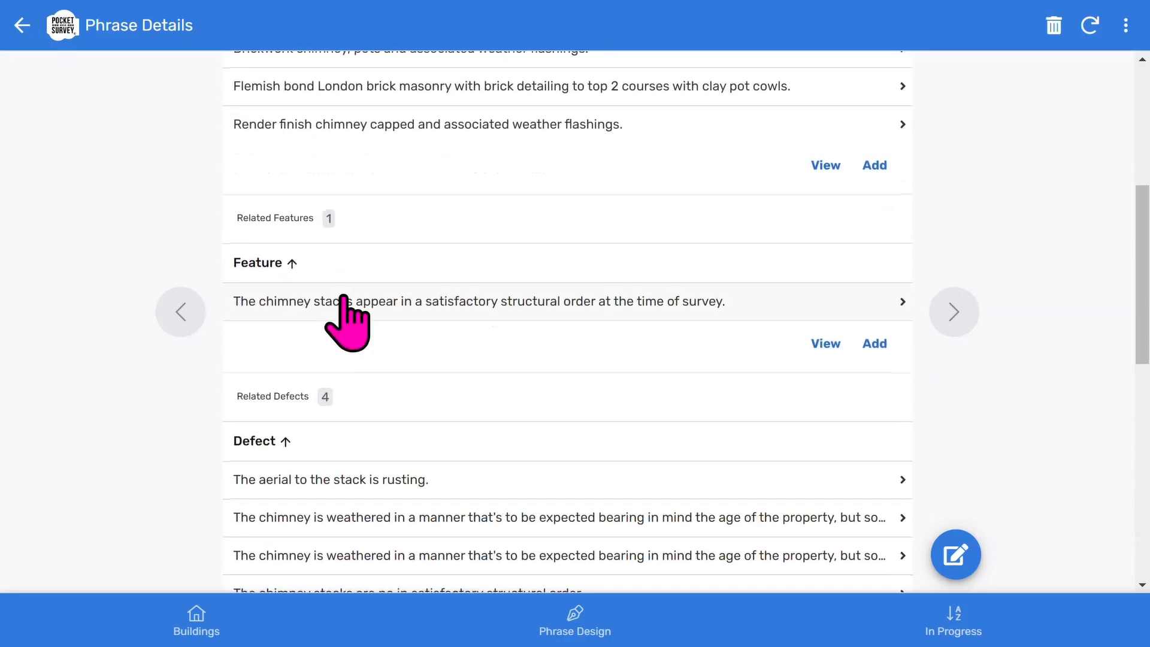
scroll(down, 3)
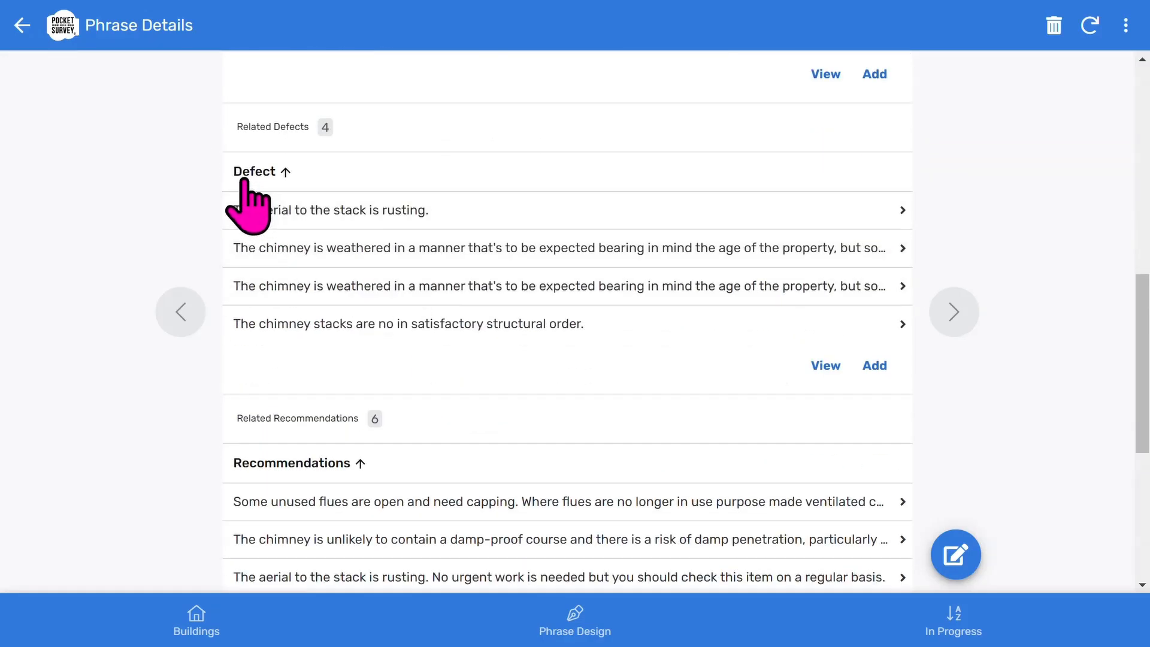
scroll(down, 3)
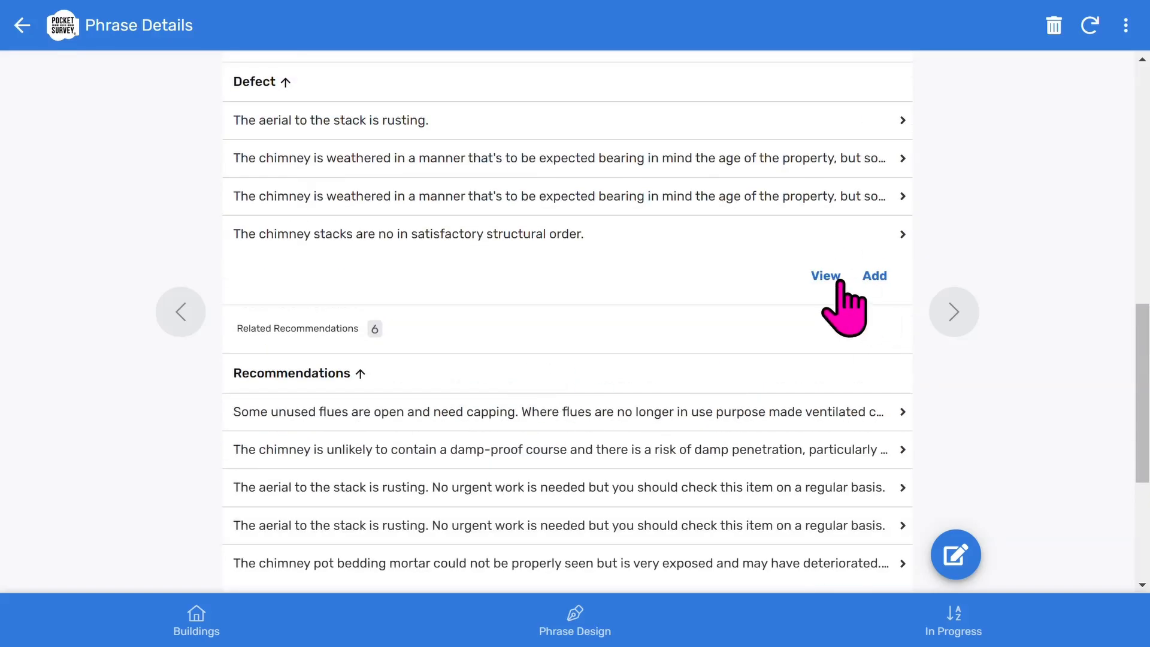
scroll(up, 3)
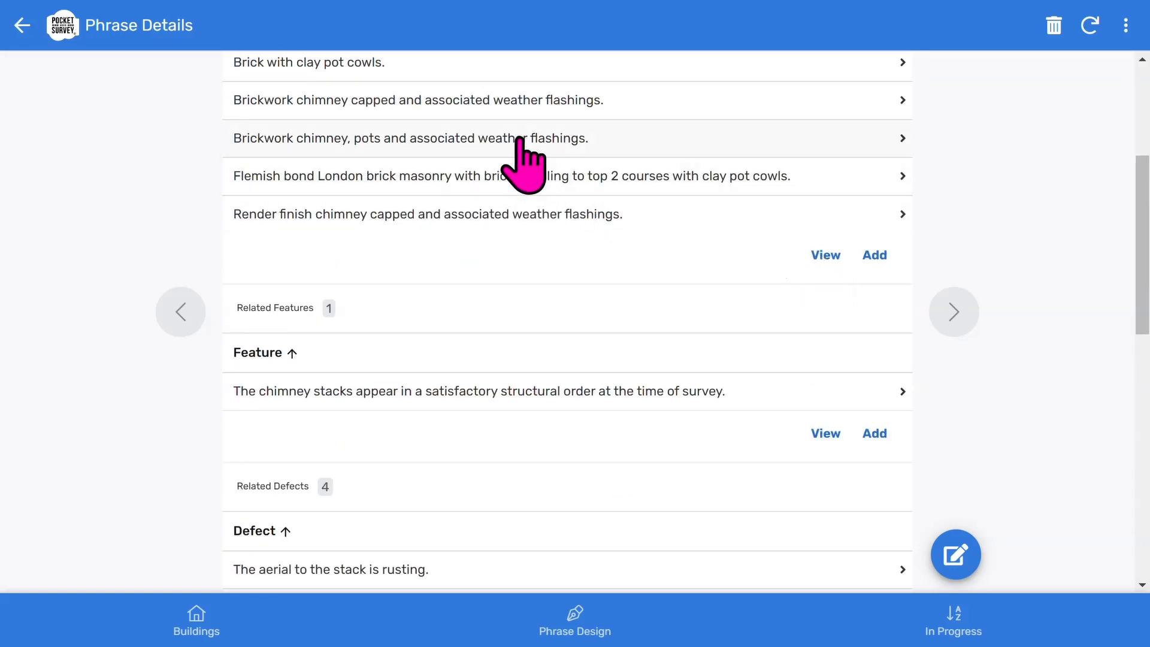
scroll(up, 3)
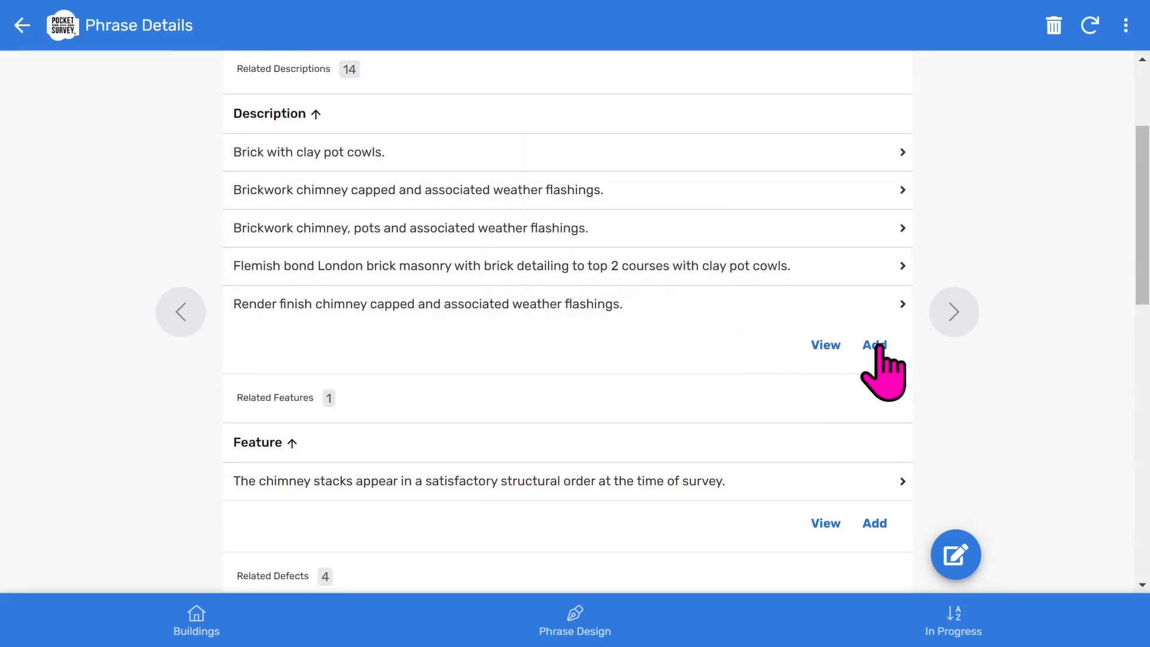
mouse_move(836, 396)
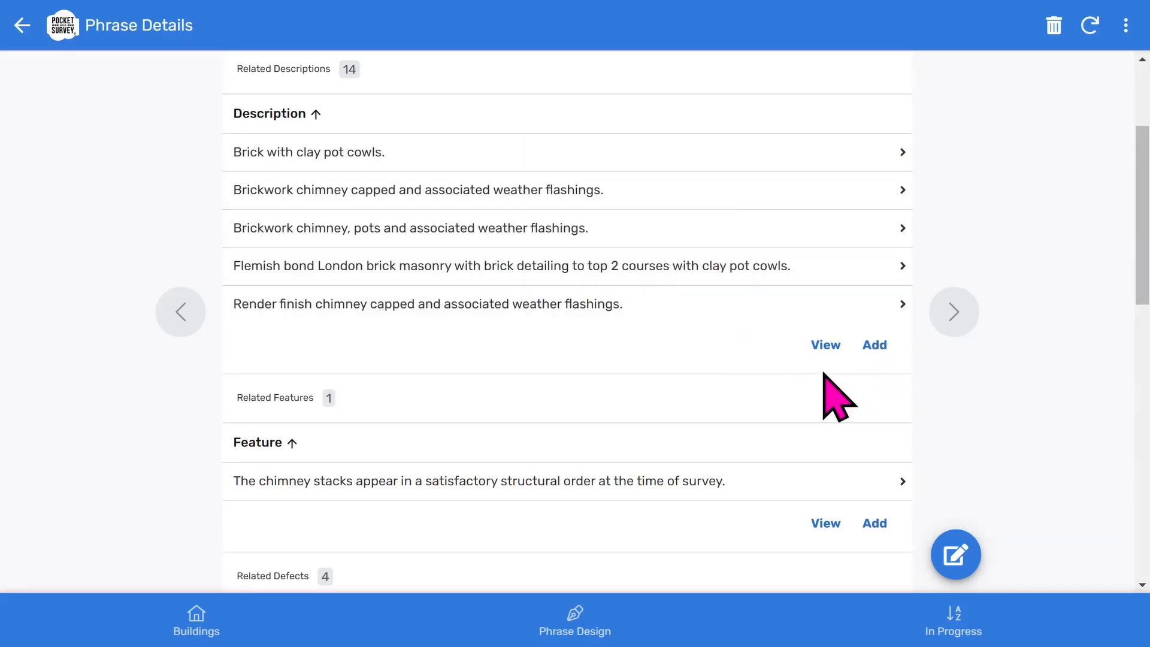
Add and save 'Asbestos Column' as a Chimney stacks description, bringing the count to 15
click(874, 345)
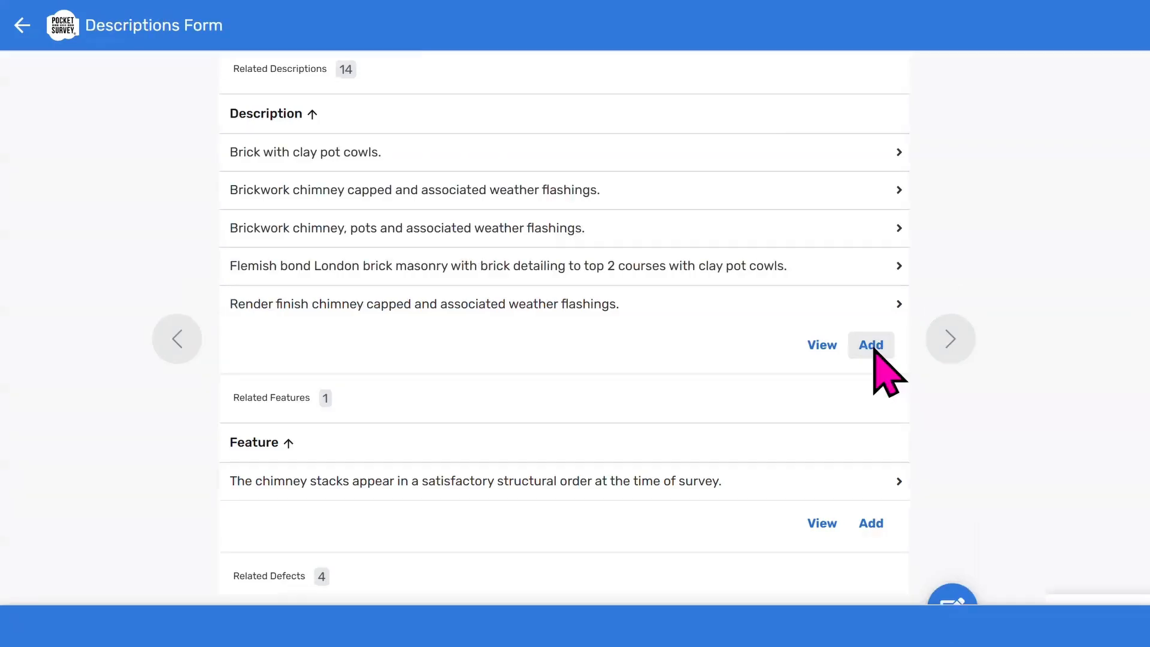
click(870, 345)
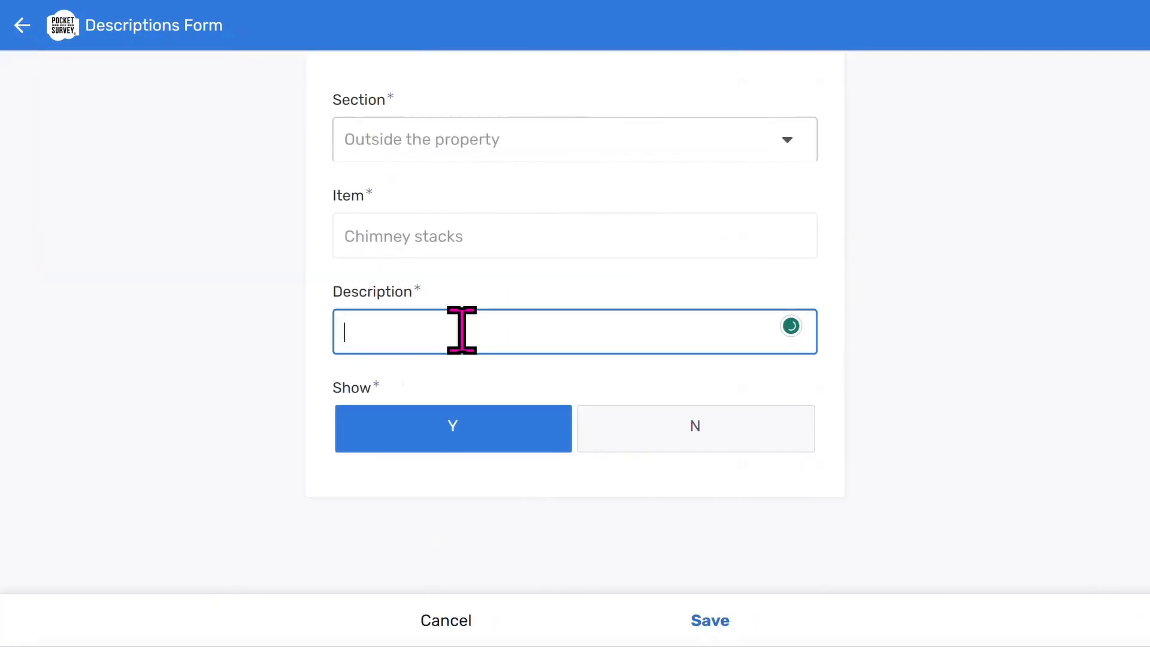
text(Asbestos Column)
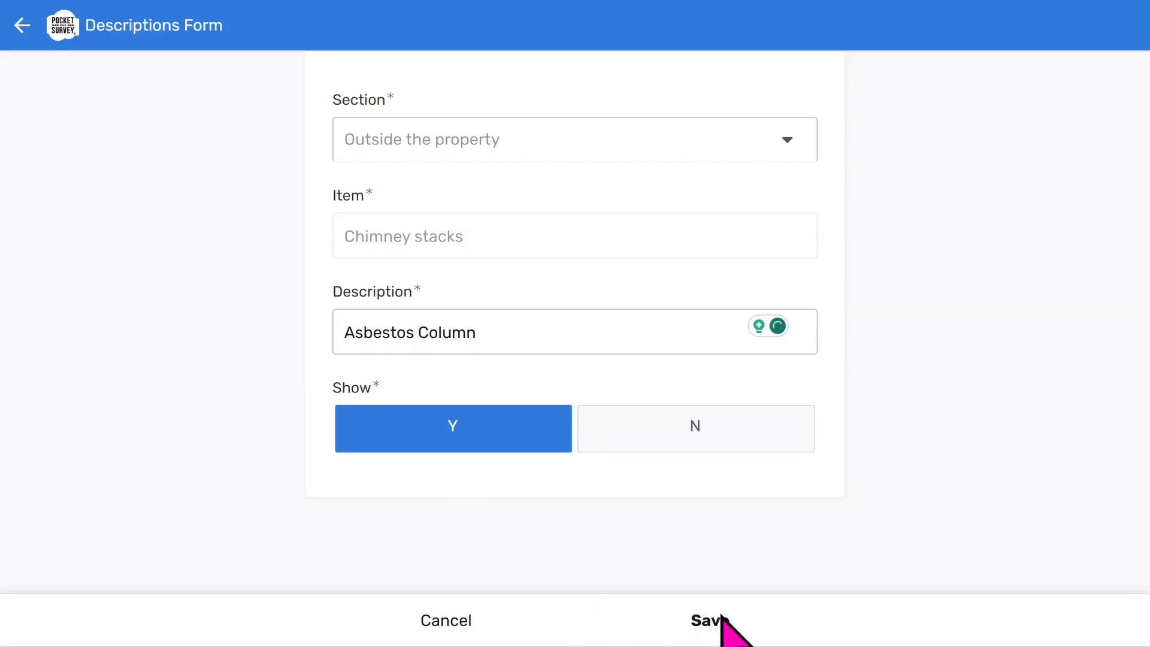
click(705, 620)
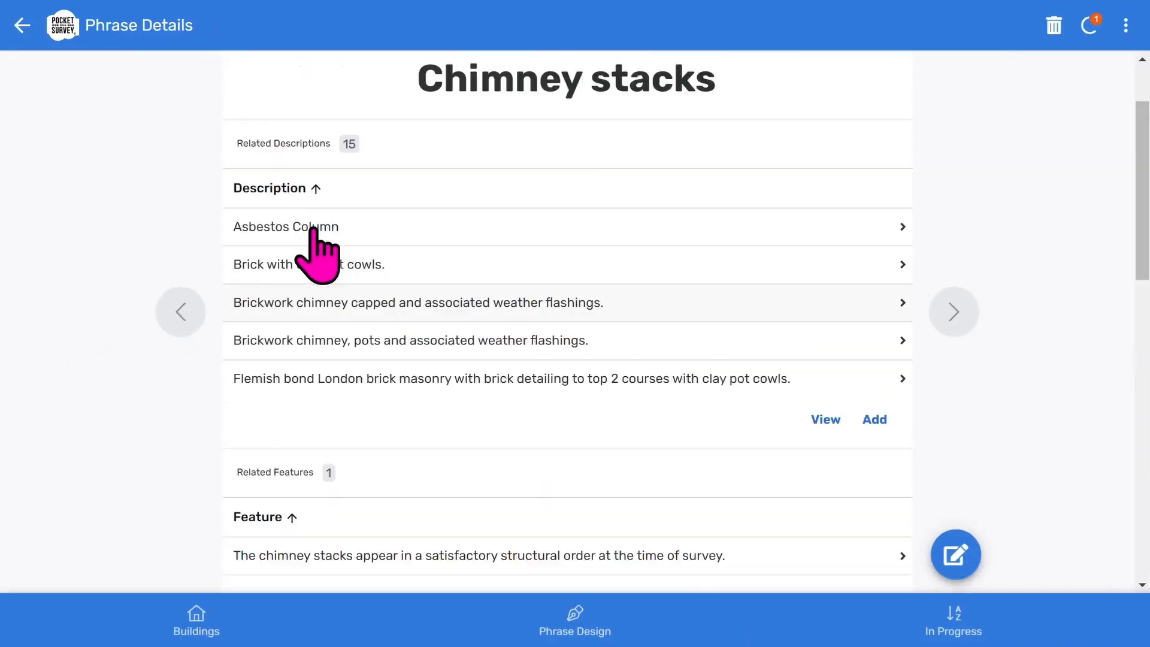
Go back to App Setup and collapse 'Outside the property' to show all phrase groups
click(22, 26)
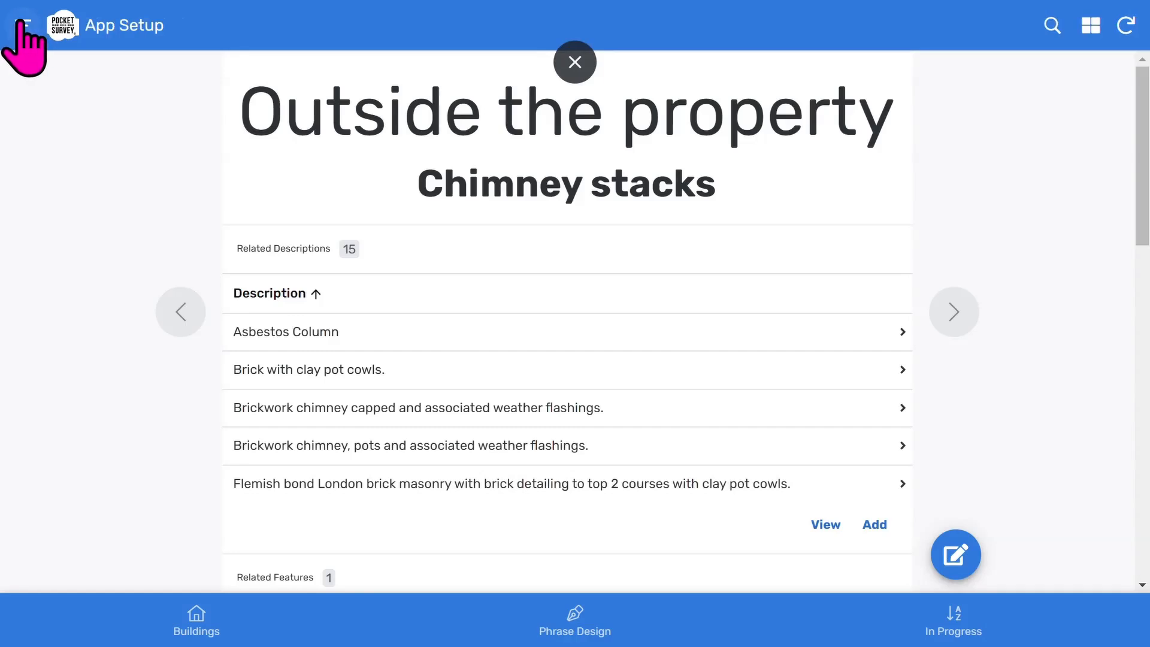
click(574, 61)
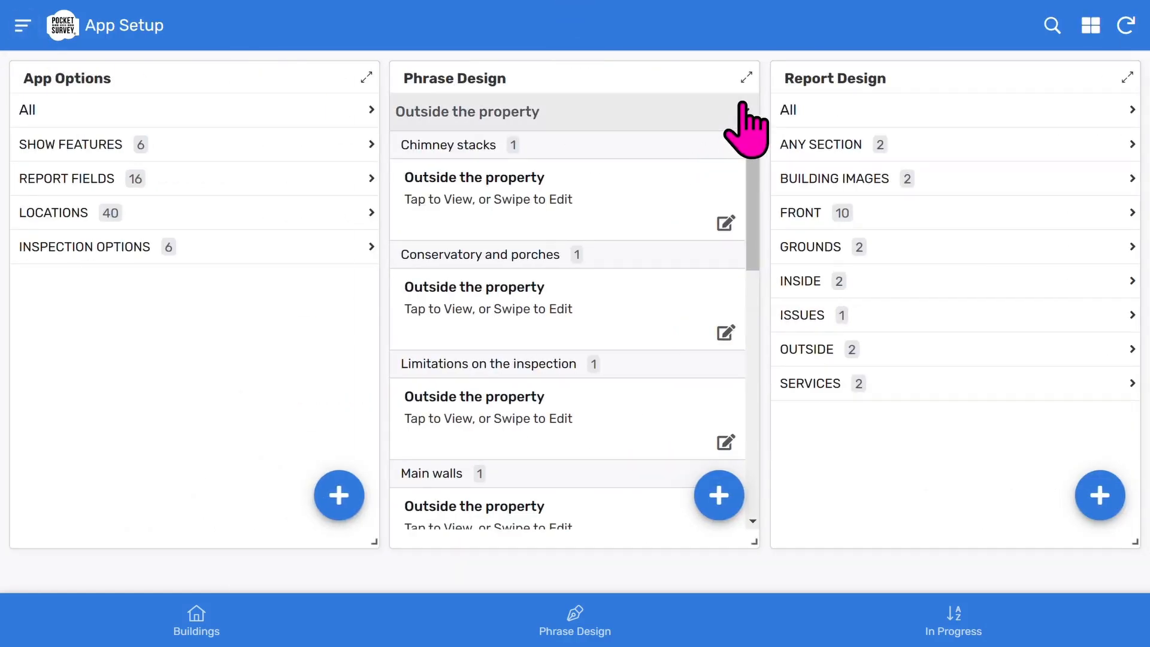
scroll(down, 3)
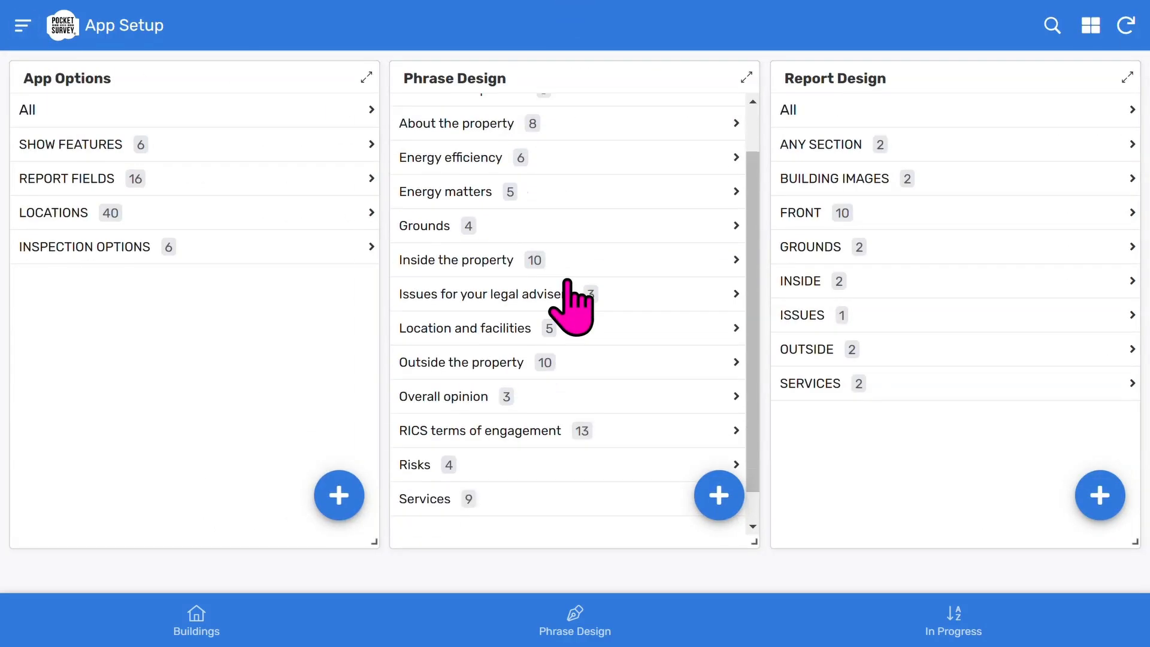
scroll(up, 3)
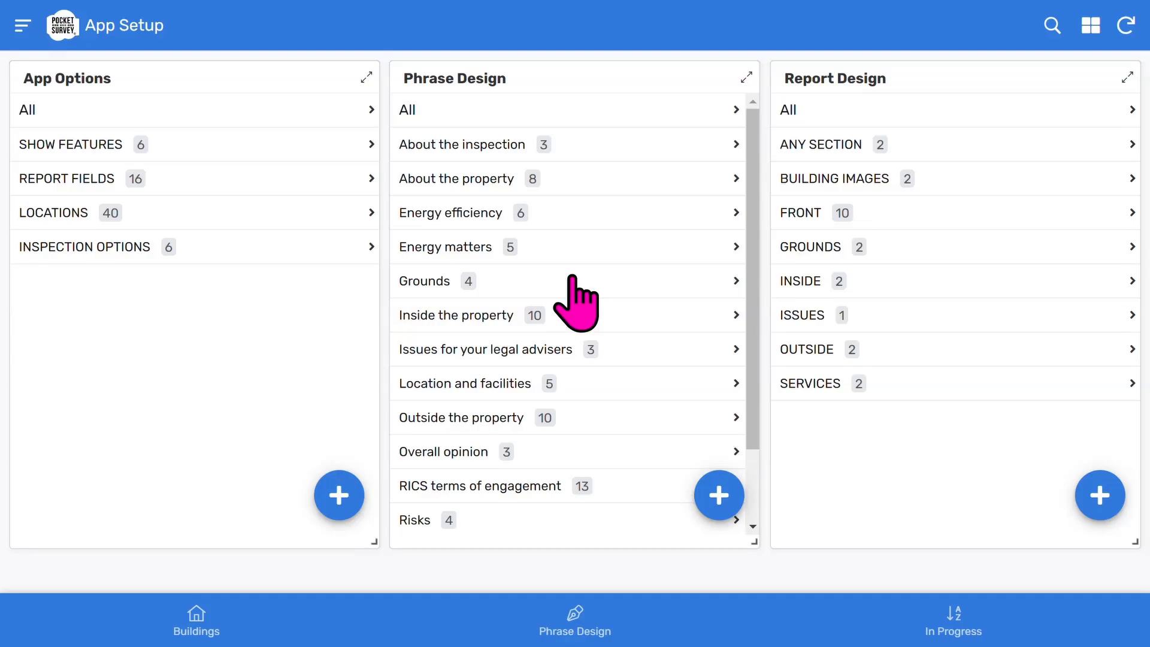